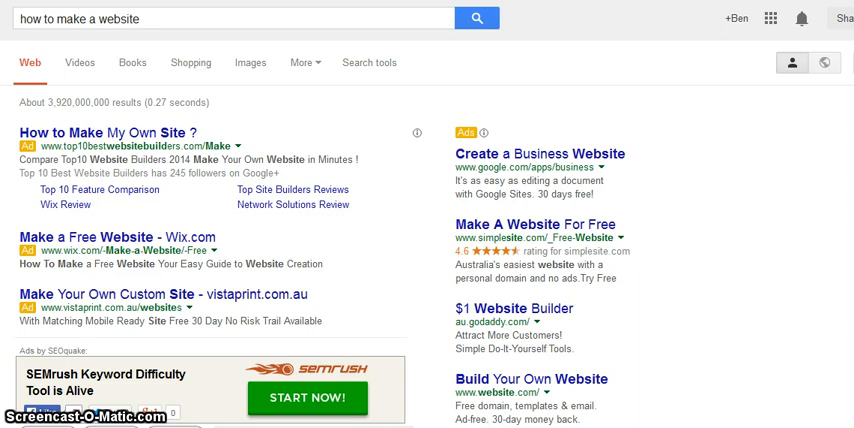
pyautogui.moveTo(72, 62)
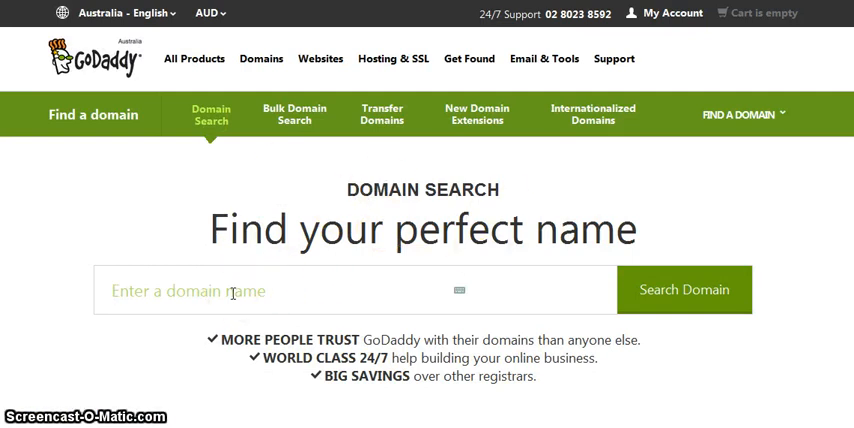
# Search GoDaddy for domainnameforme.com and review that it is unavailable with alternatives
pyautogui.write('domainname')
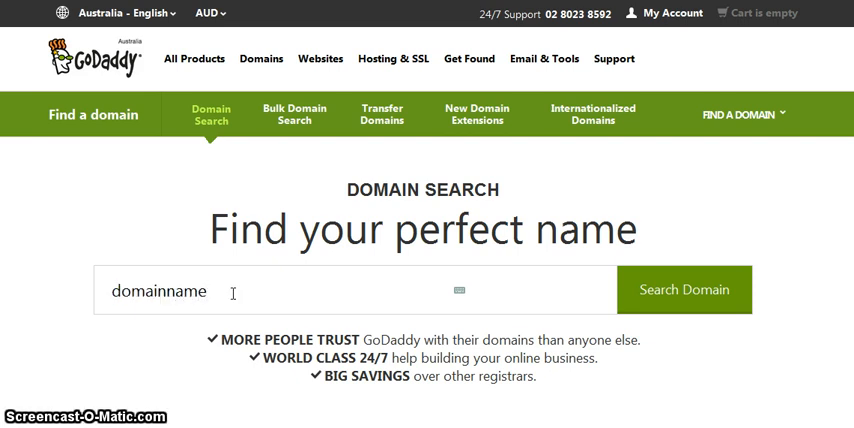
pyautogui.write('forme')
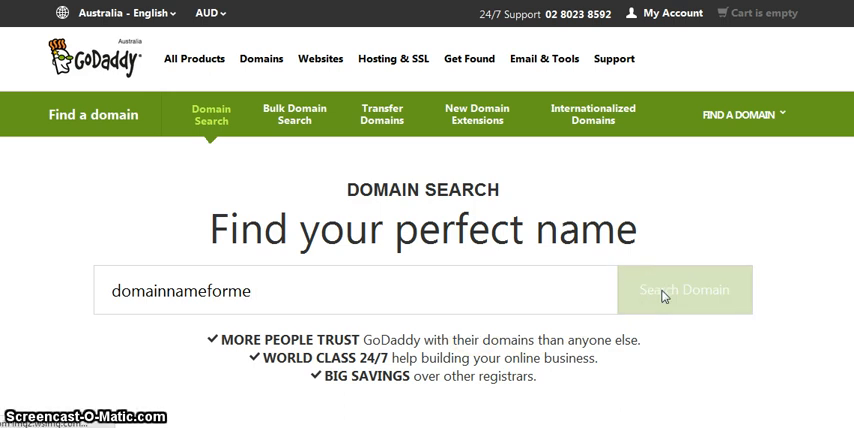
pyautogui.click(684, 290)
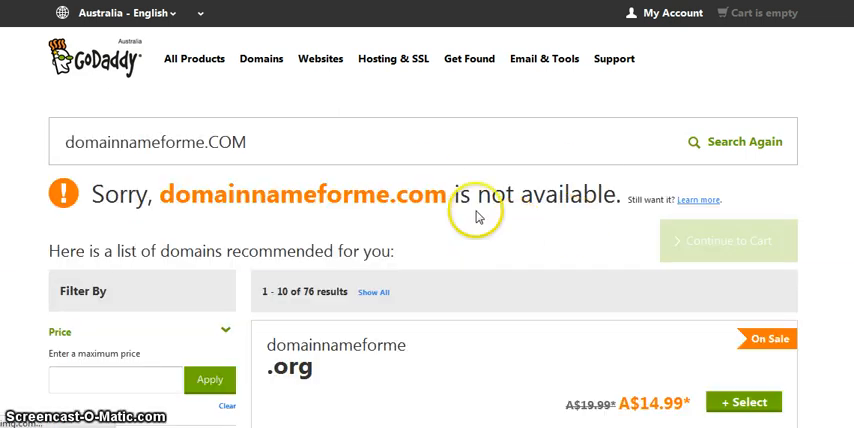
pyautogui.scroll(-3)
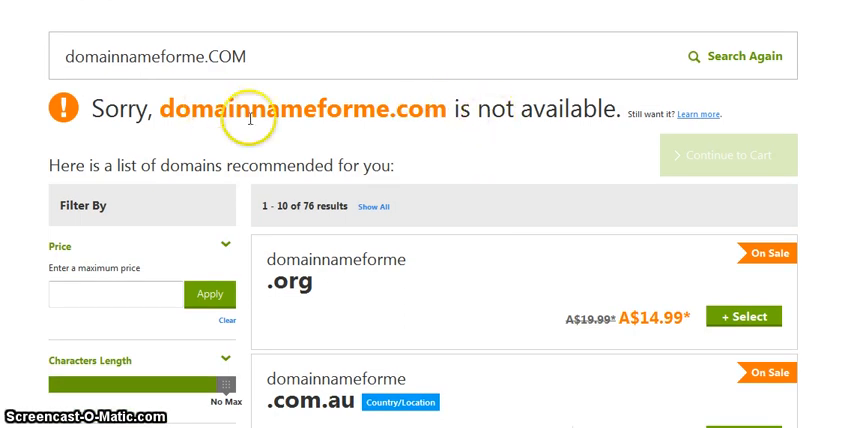
pyautogui.scroll(3)
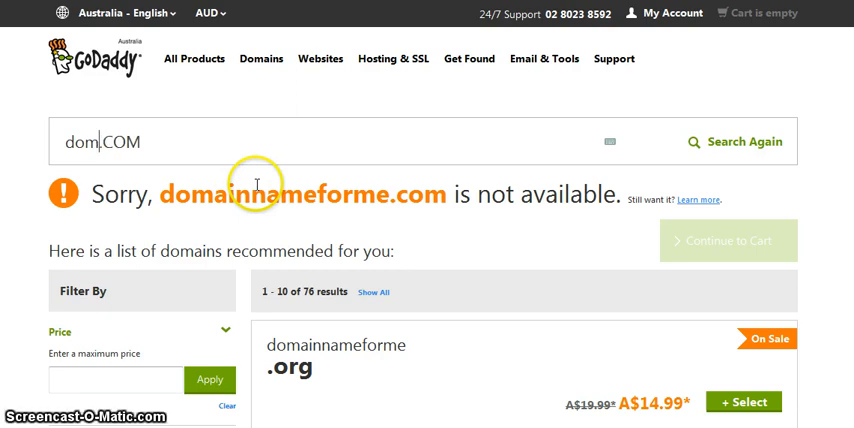
# Replace the search text with the new name dogtraingtips
pyautogui.press('Backspace')
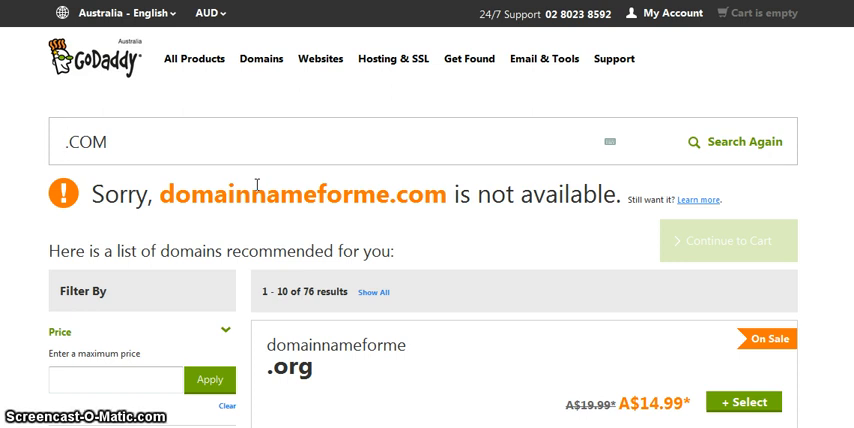
pyautogui.write('dogtra')
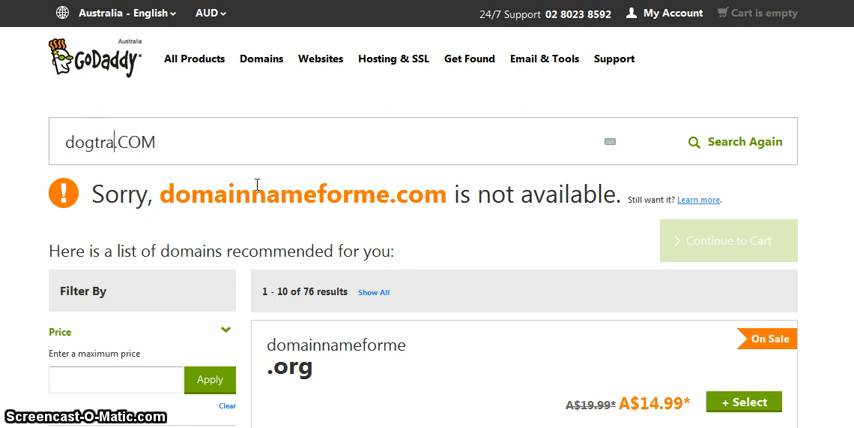
pyautogui.write('ingti')
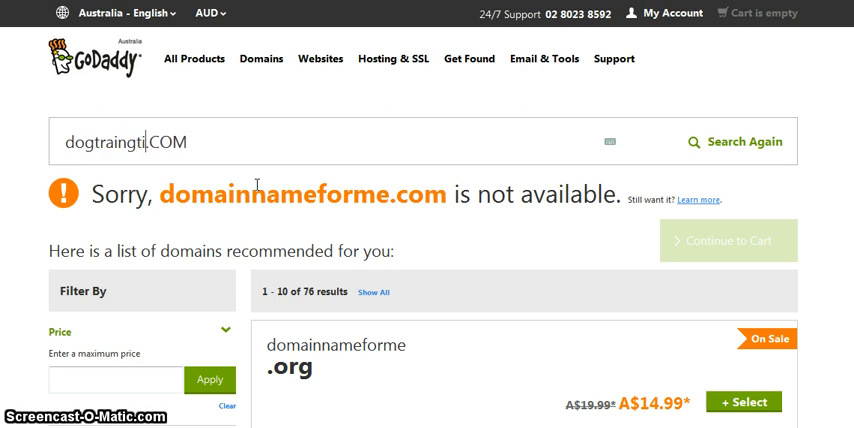
pyautogui.write('ps')
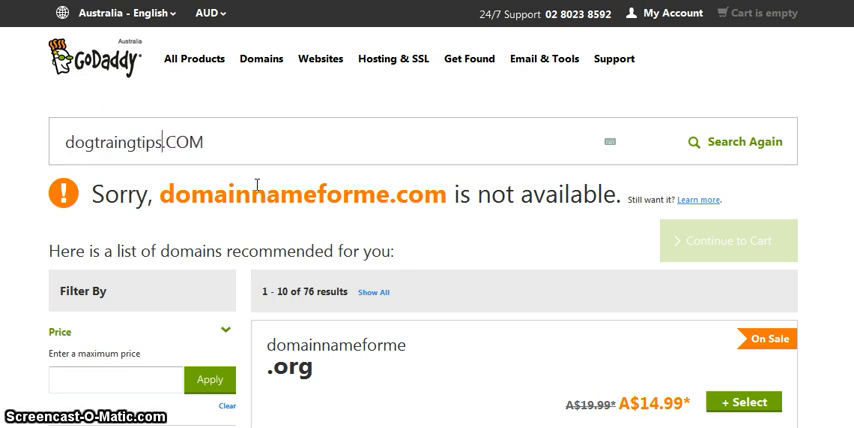
pyautogui.moveTo(736, 140)
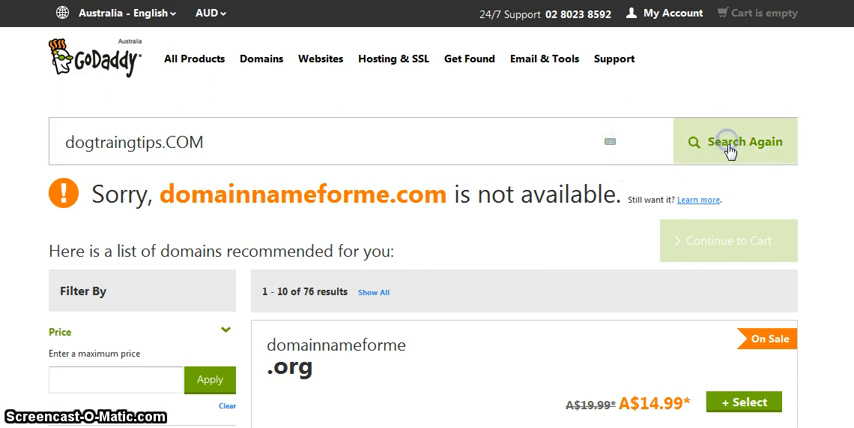
pyautogui.moveTo(500, 164)
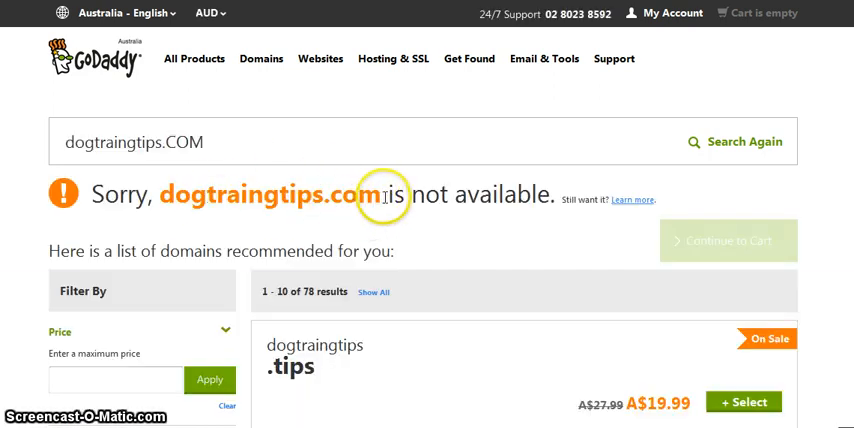
# Correct the name to dogtrainingtips and search again, finding it unavailable
pyautogui.doubleClick(270, 196)
pyautogui.write('in')
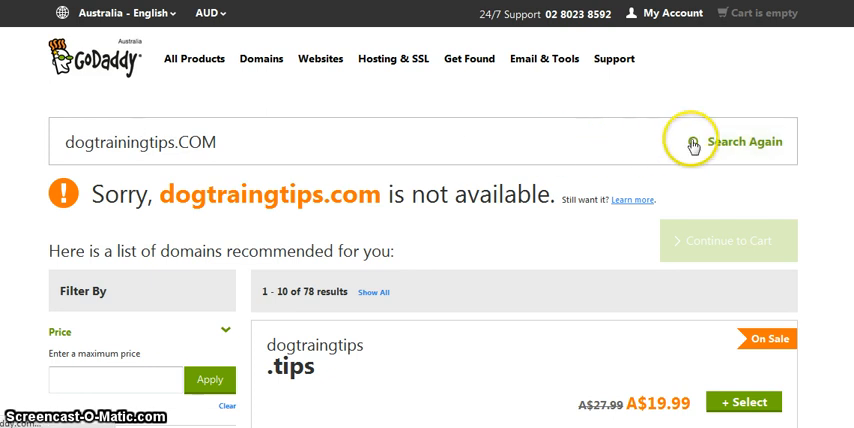
pyautogui.click(744, 140)
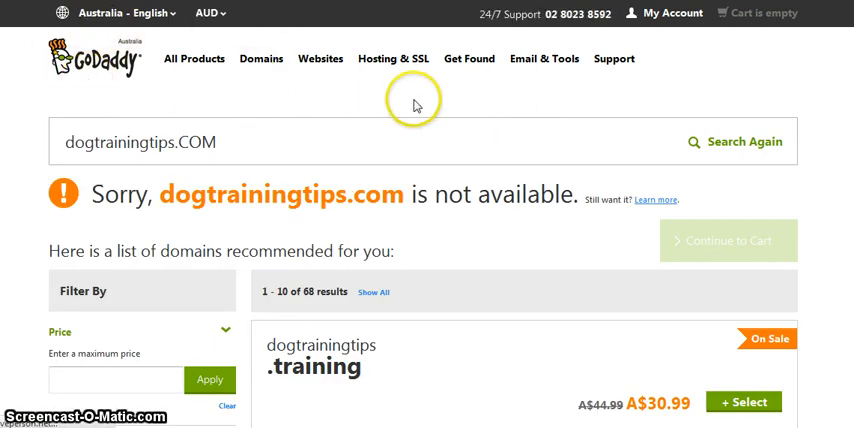
pyautogui.moveTo(302, 162)
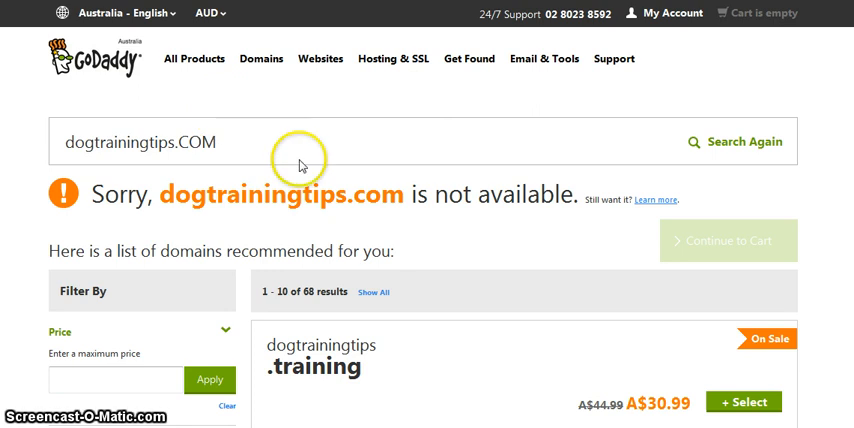
pyautogui.scroll(-3)
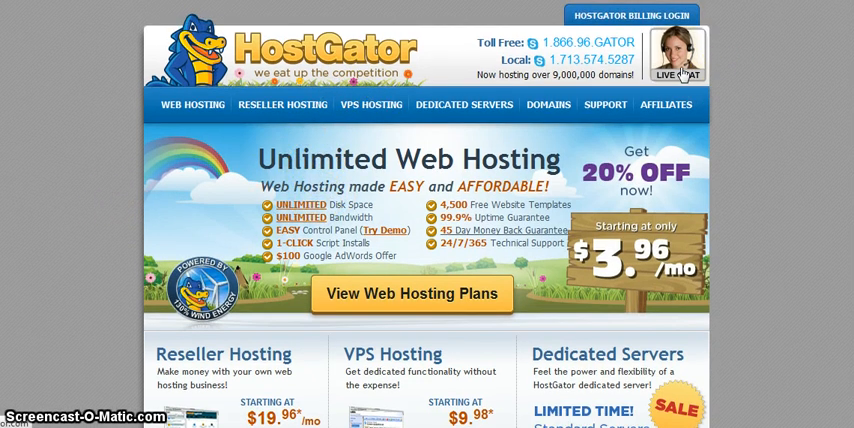
pyautogui.moveTo(130, 196)
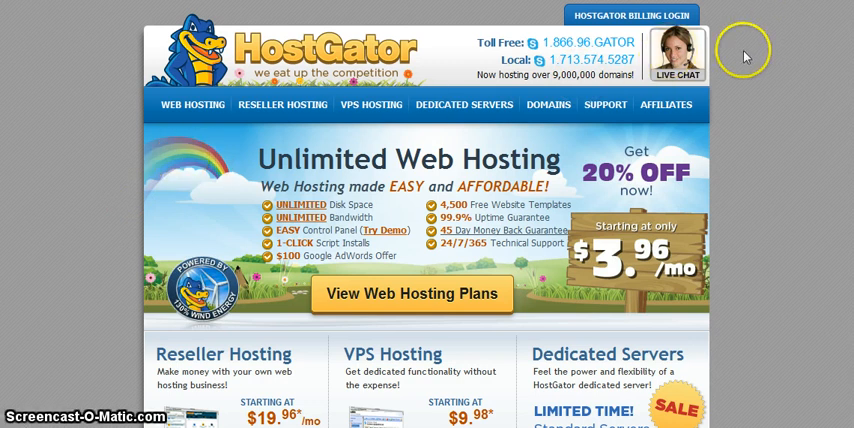
# Scroll the HostGator home page down to the reseller, VPS and dedicated hosting offers
pyautogui.scroll(-3)
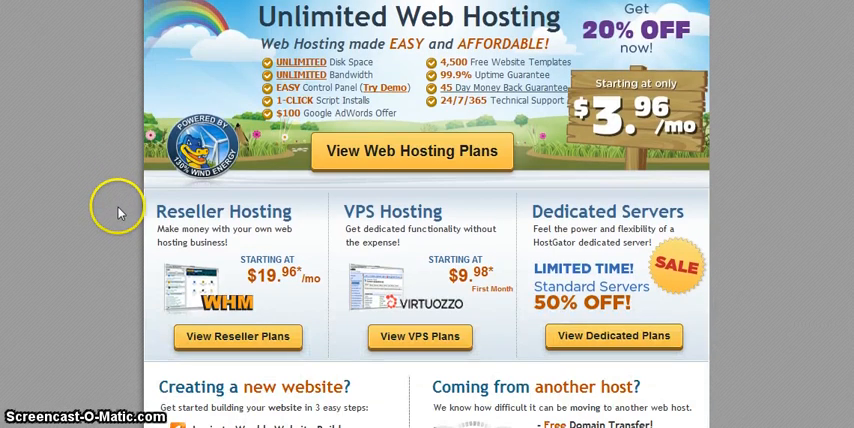
pyautogui.moveTo(358, 196)
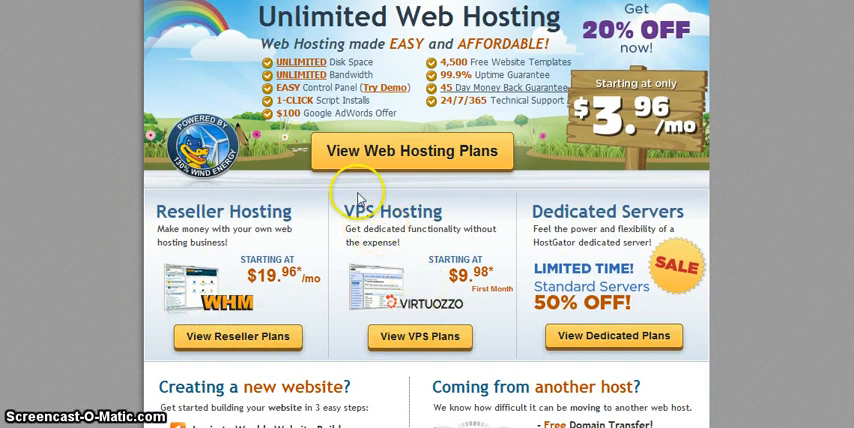
pyautogui.moveTo(336, 168)
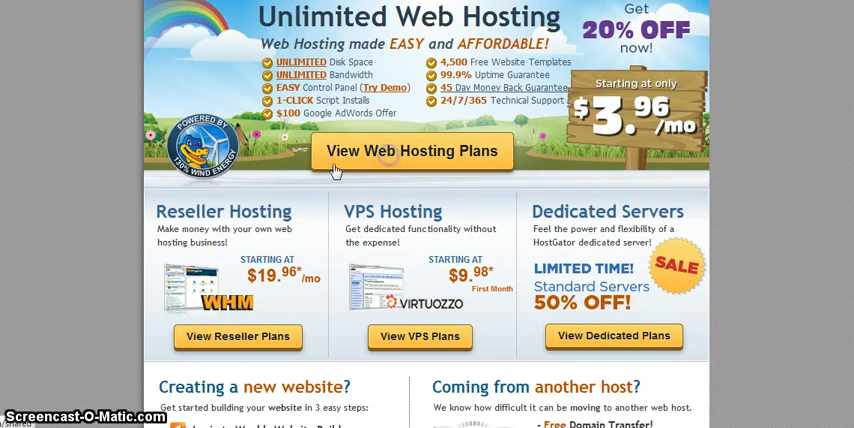
# View the Web Hosting page with the Hatchling, Baby and Business plans and prices
pyautogui.click(410, 152)
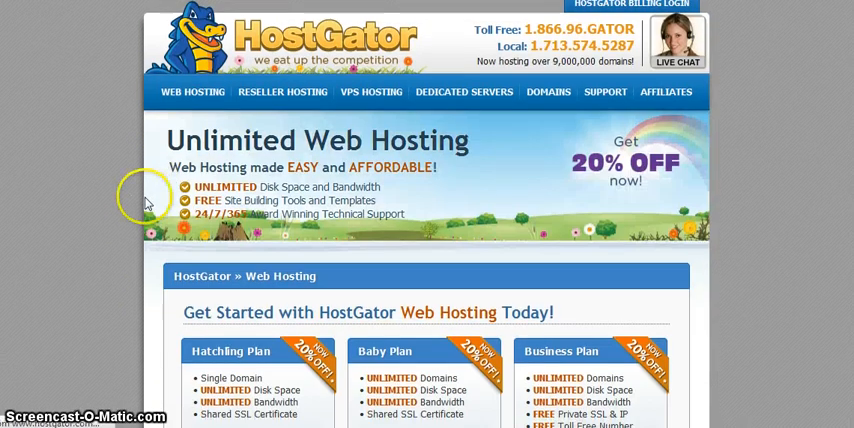
pyautogui.scroll(-3)
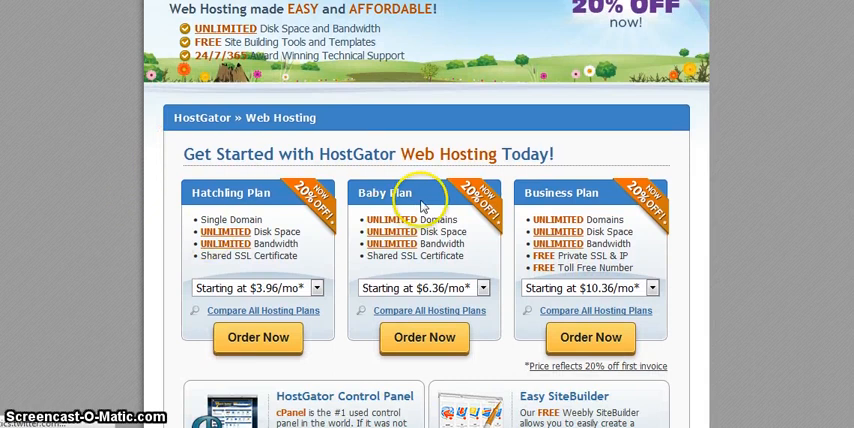
pyautogui.moveTo(436, 304)
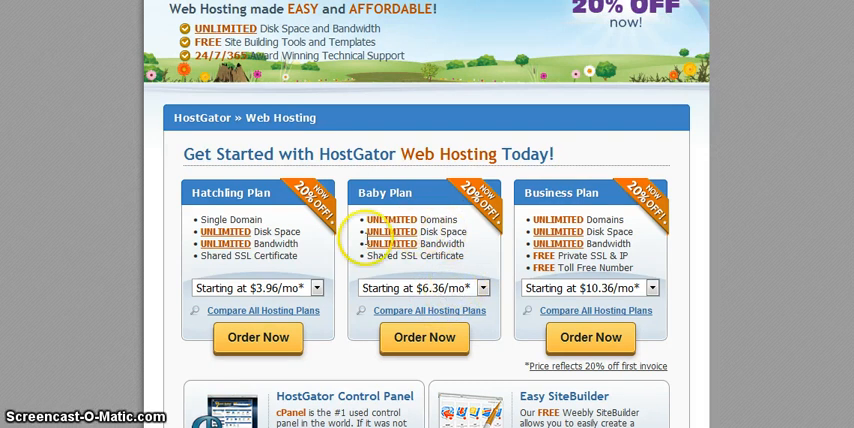
pyautogui.moveTo(364, 220); pyautogui.dragTo(460, 256)
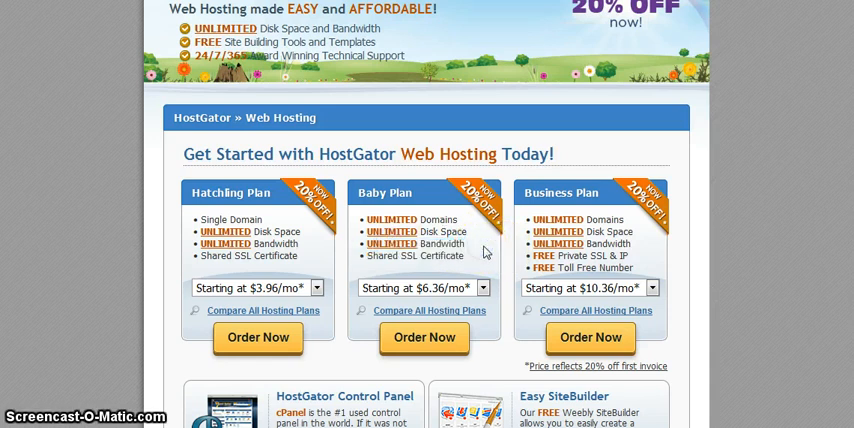
pyautogui.scroll(-3)
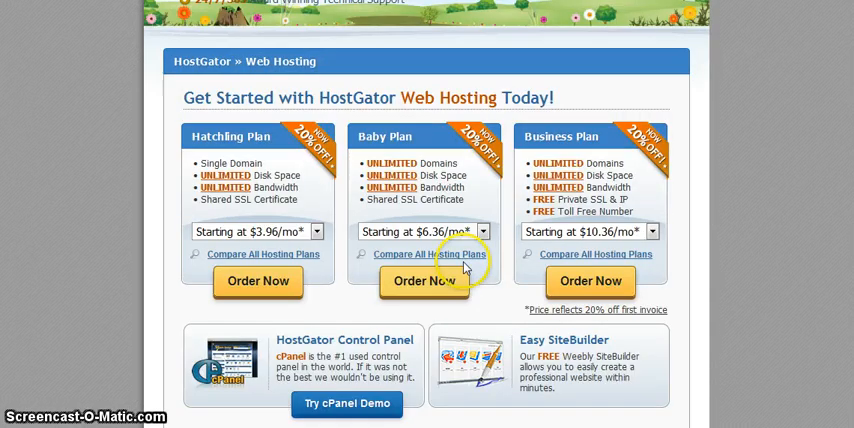
pyautogui.scroll(3)
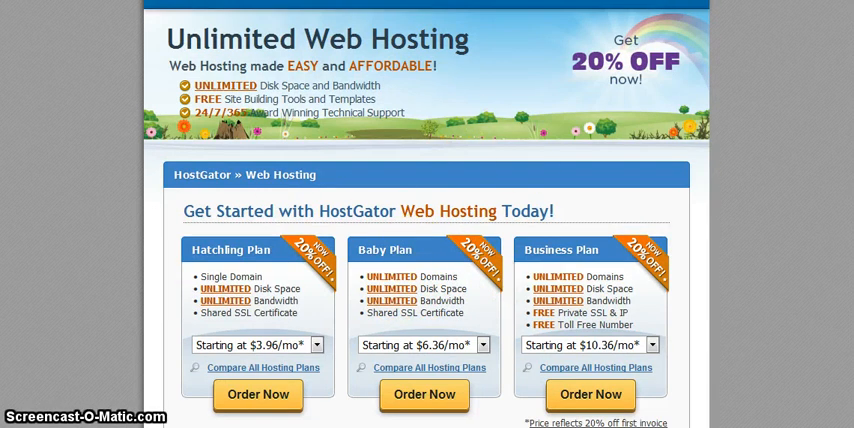
pyautogui.moveTo(492, 286)
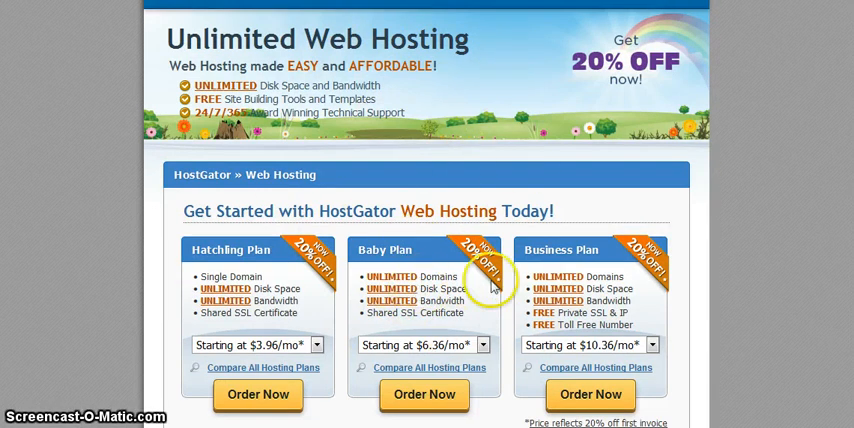
pyautogui.moveTo(400, 296)
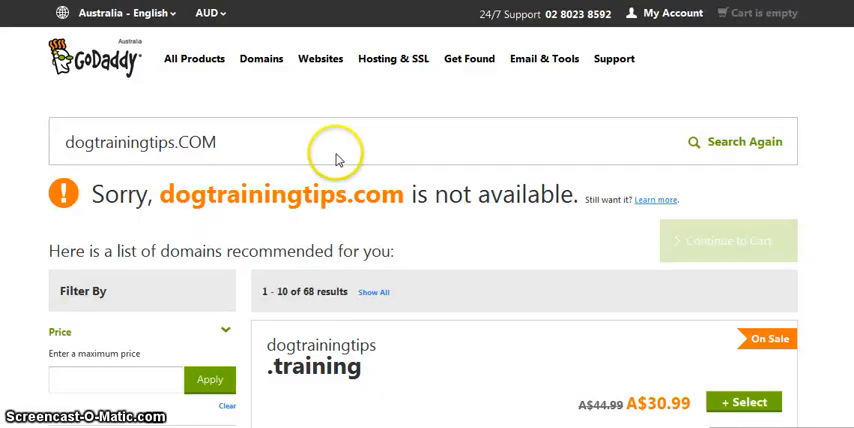
pyautogui.moveTo(362, 48)
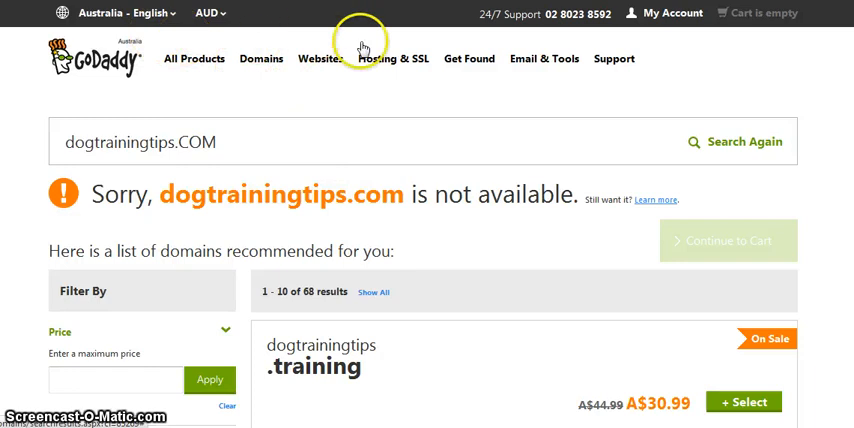
# From My Account quick links, go to Manage My Domains to list the owned domains
pyautogui.click(672, 12)
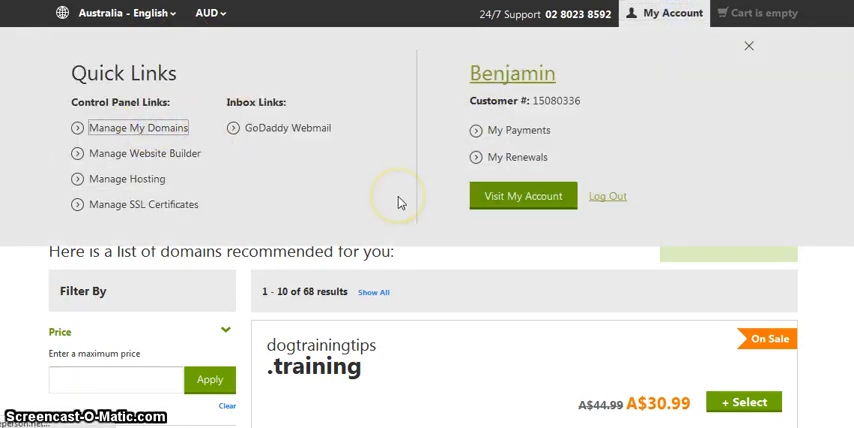
pyautogui.moveTo(400, 202)
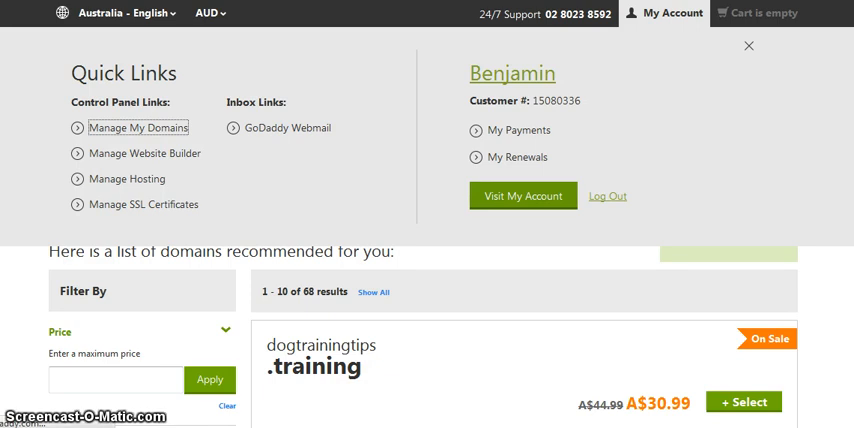
pyautogui.click(138, 128)
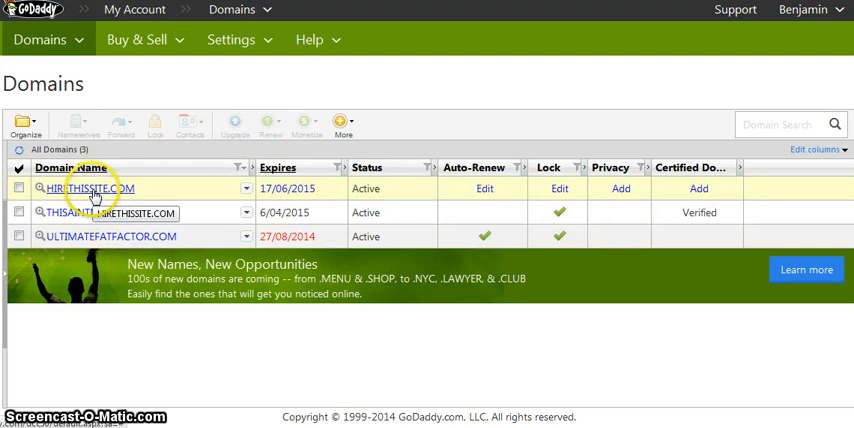
pyautogui.moveTo(100, 236)
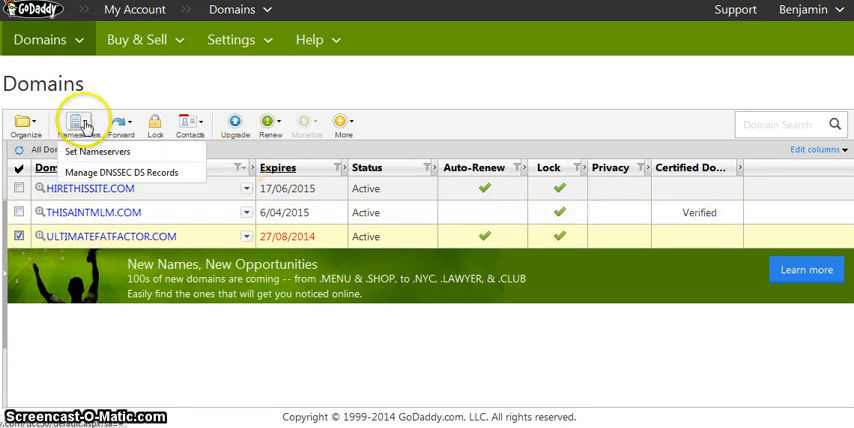
pyautogui.moveTo(96, 152)
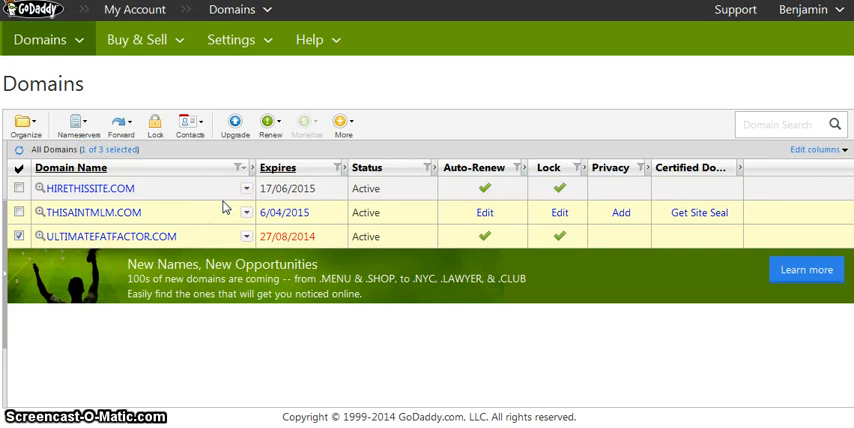
pyautogui.click(76, 124)
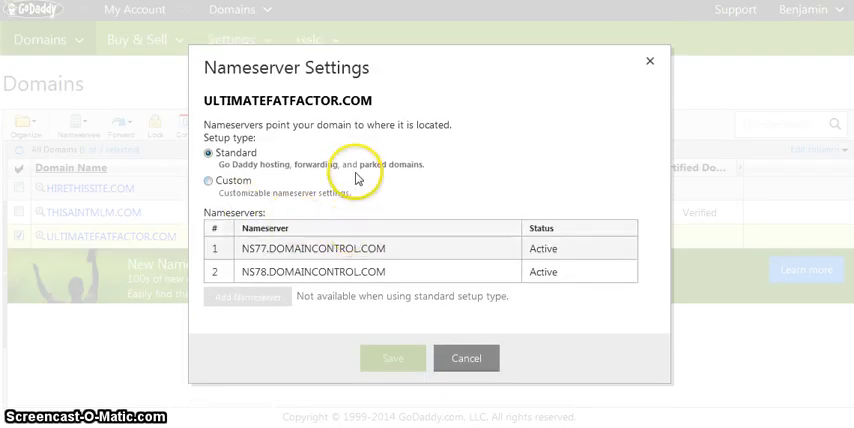
pyautogui.doubleClick(316, 248)
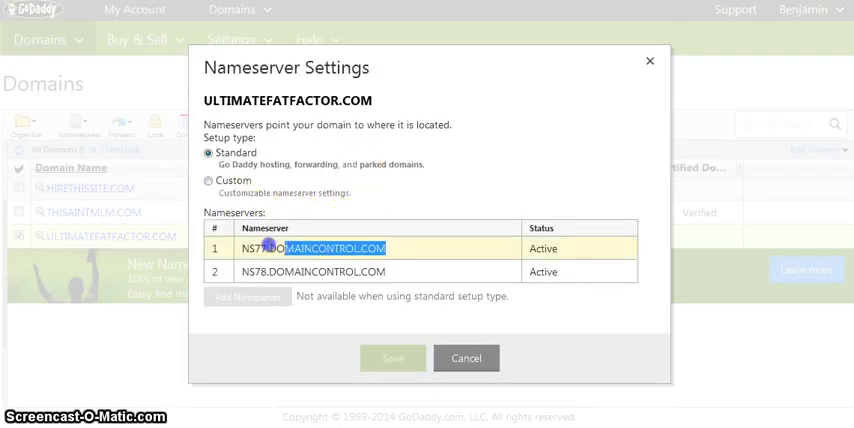
pyautogui.click(360, 272)
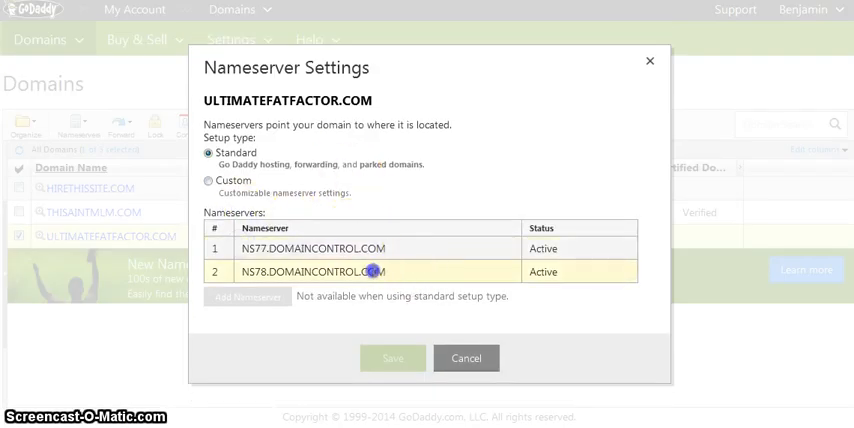
pyautogui.doubleClick(310, 272)
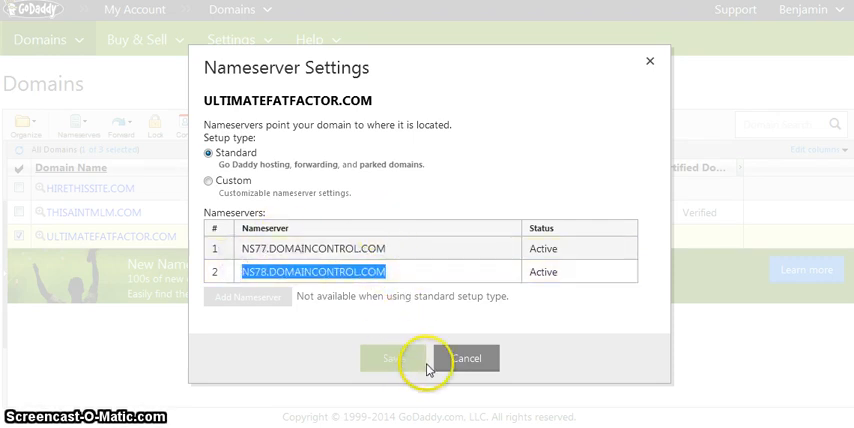
pyautogui.moveTo(468, 358)
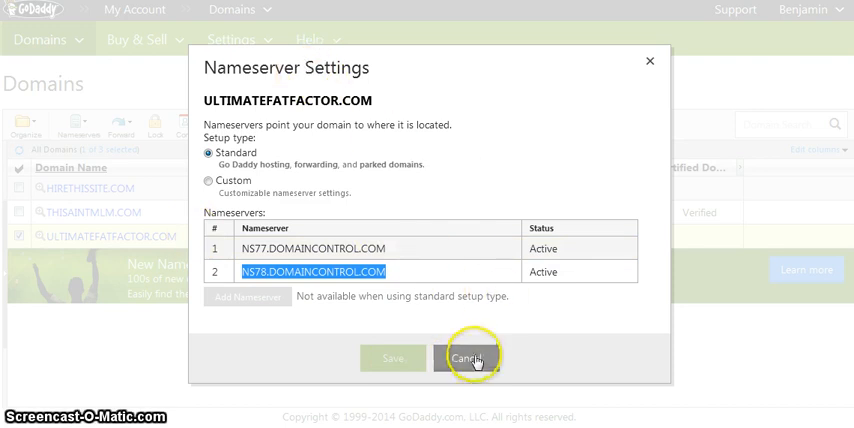
pyautogui.moveTo(570, 260)
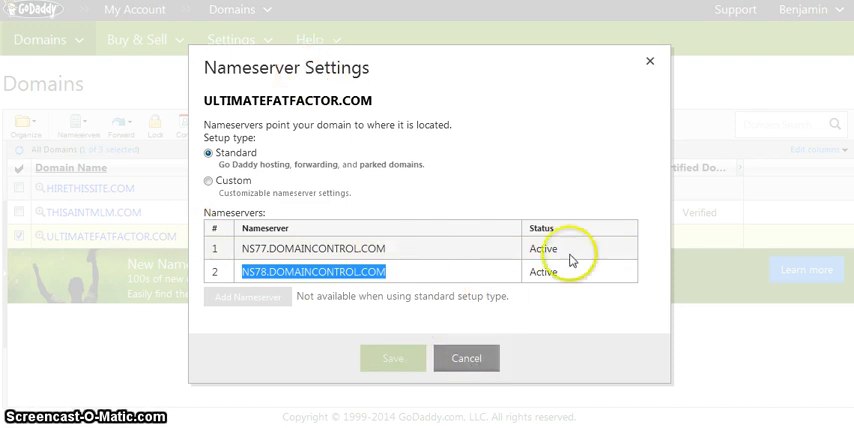
pyautogui.click(648, 60)
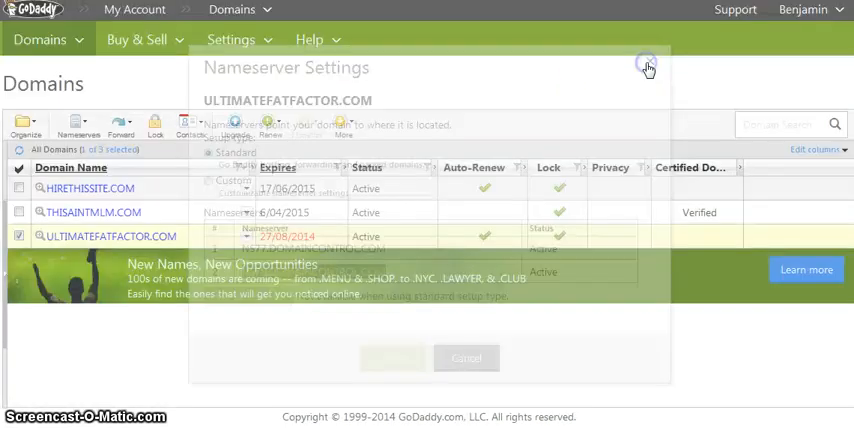
pyautogui.click(646, 62)
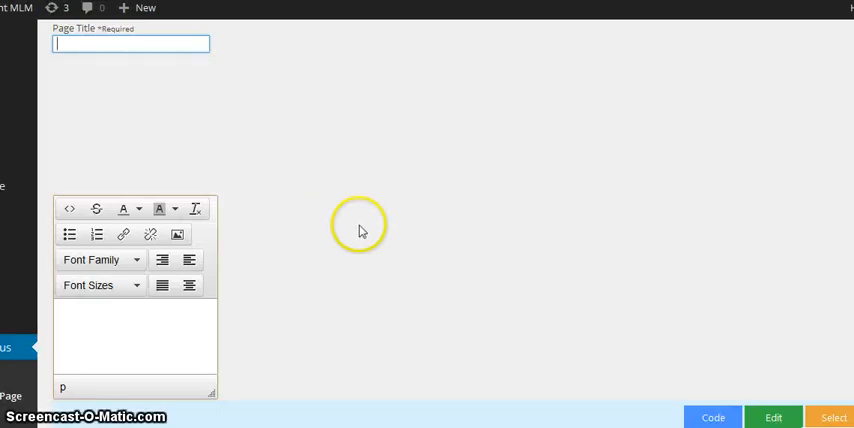
pyautogui.moveTo(404, 184)
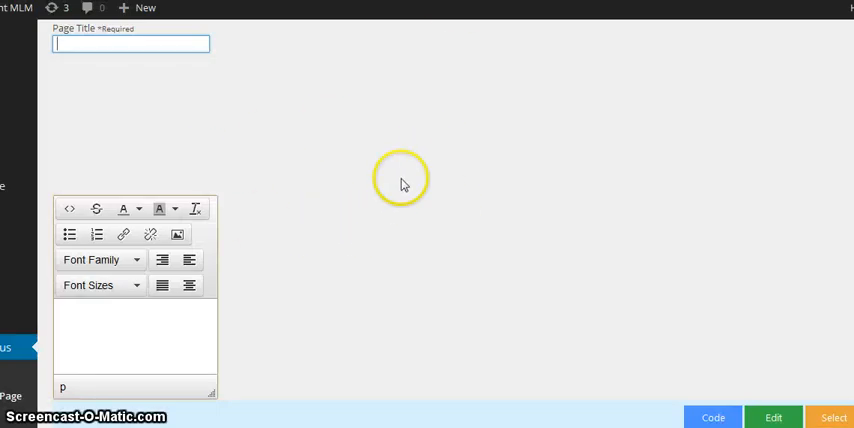
pyautogui.moveTo(224, 218)
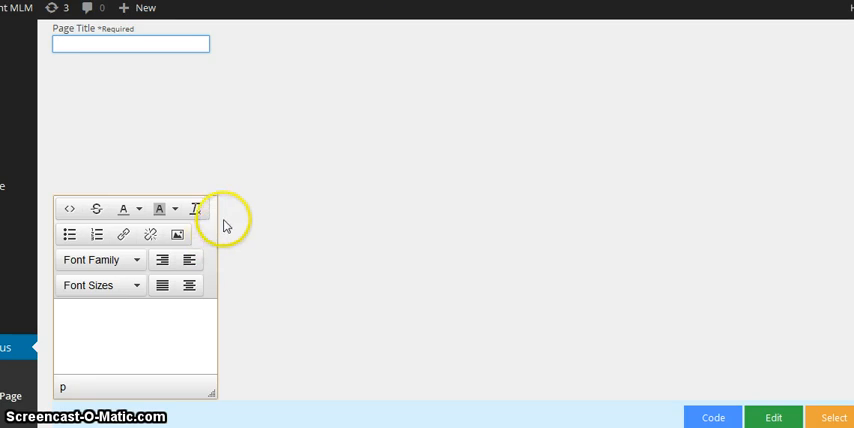
pyautogui.moveTo(448, 76)
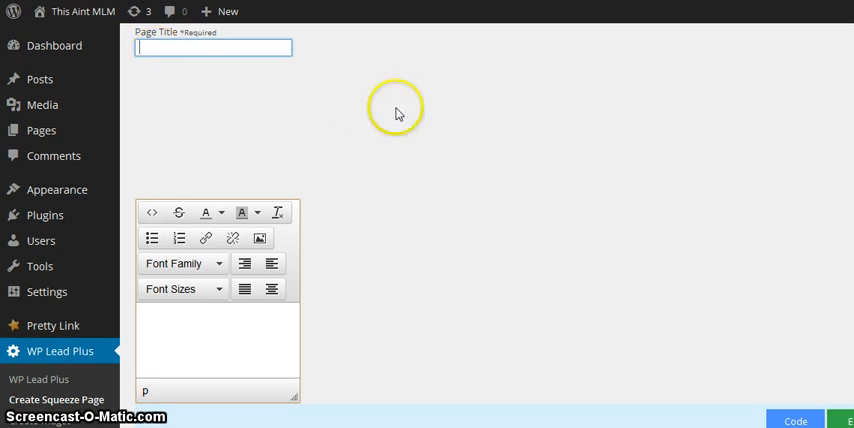
pyautogui.moveTo(400, 114)
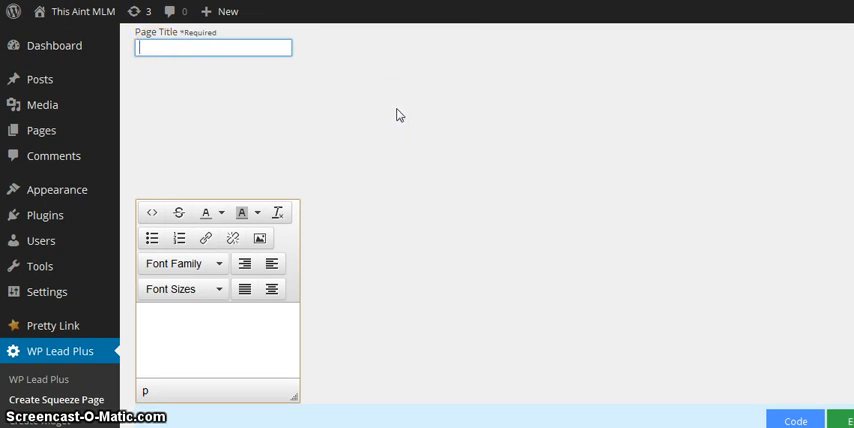
pyautogui.moveTo(504, 184)
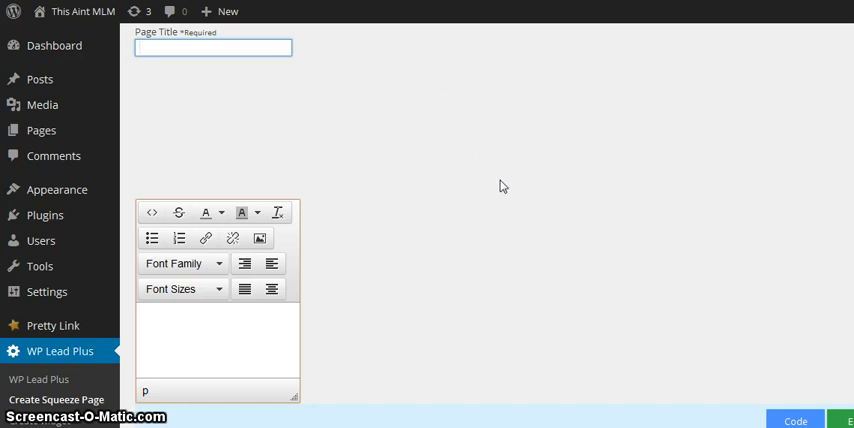
pyautogui.moveTo(500, 144)
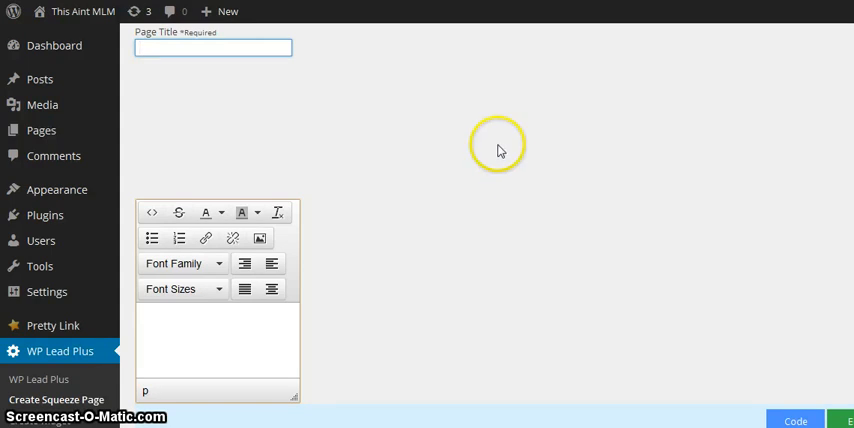
pyautogui.moveTo(58, 196)
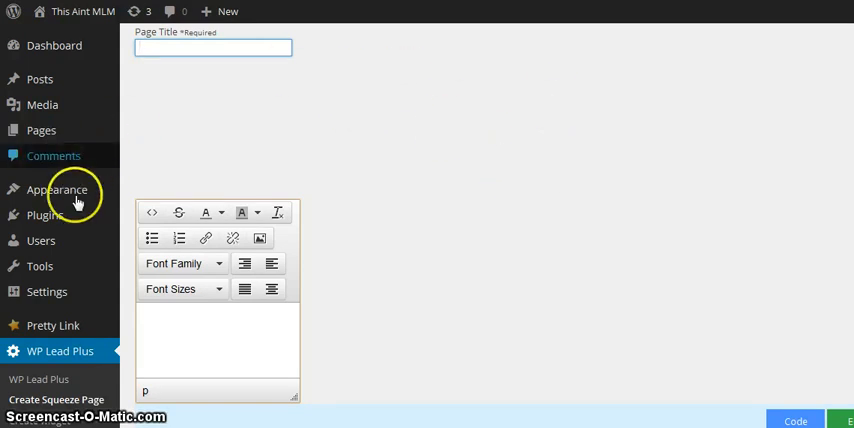
pyautogui.moveTo(548, 236)
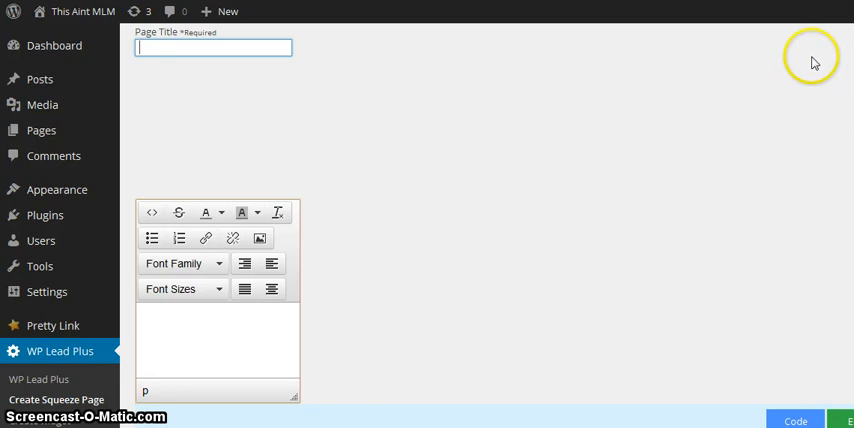
pyautogui.moveTo(56, 352)
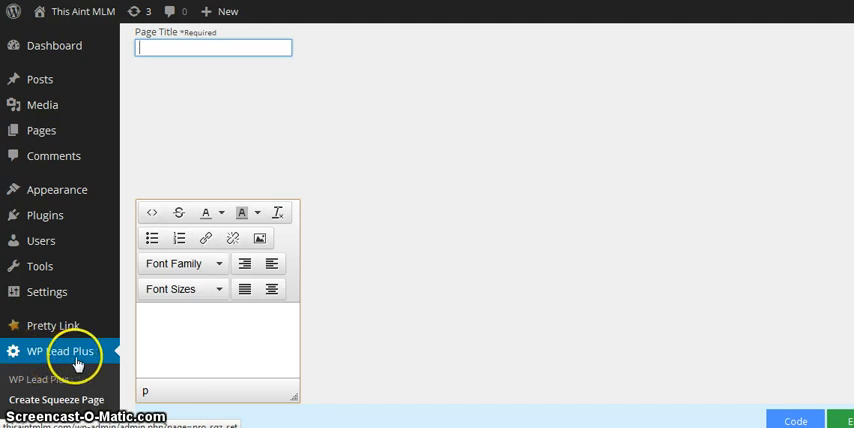
pyautogui.moveTo(64, 352)
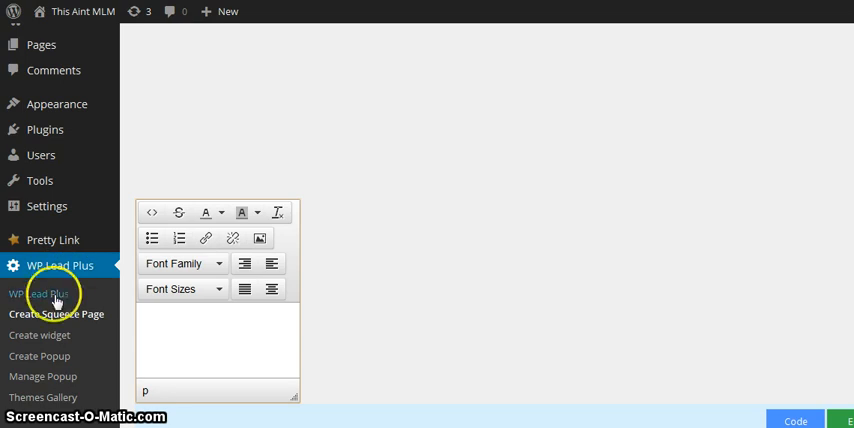
pyautogui.moveTo(366, 284)
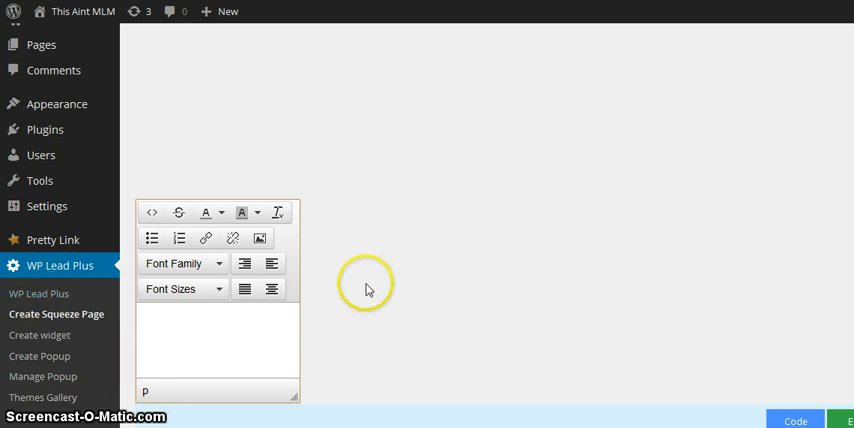
pyautogui.moveTo(60, 264)
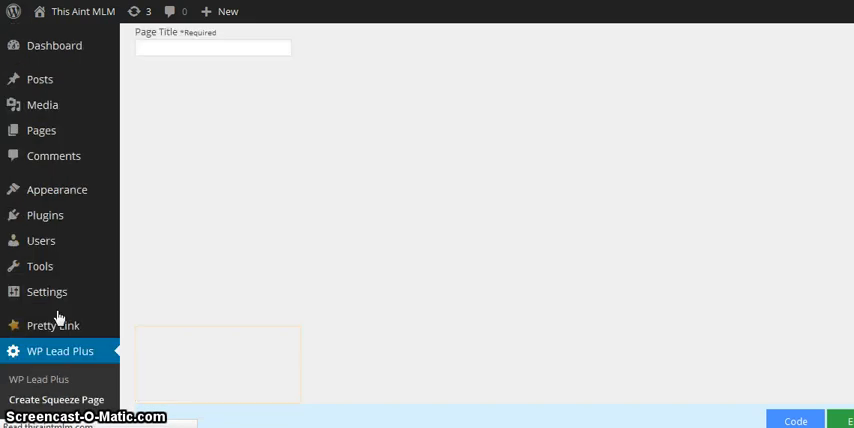
# Enter demosqueezepage as the Page Title, fixing typos along the way
pyautogui.click(212, 48)
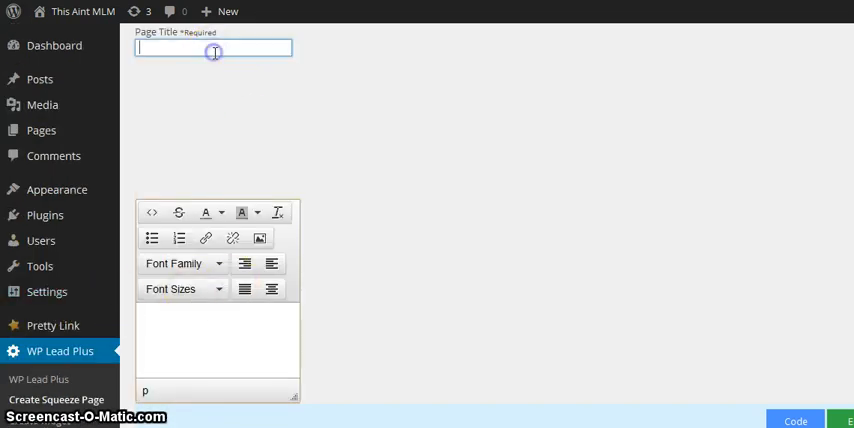
pyautogui.write('demopa')
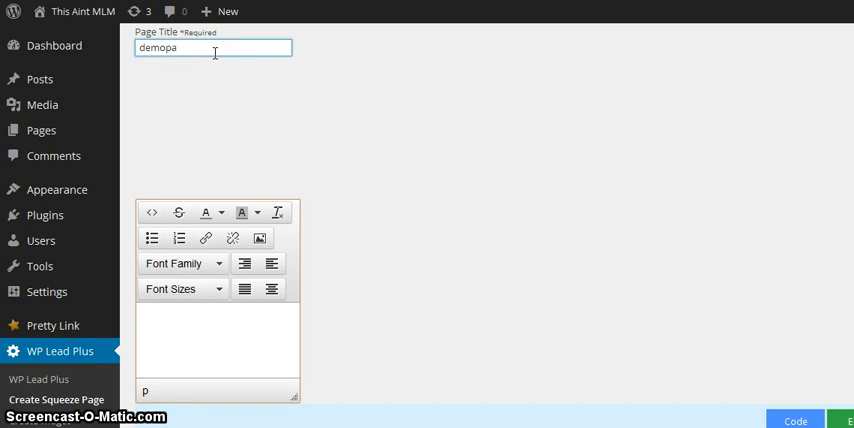
pyautogui.press('Backspace')
pyautogui.write('sqee')
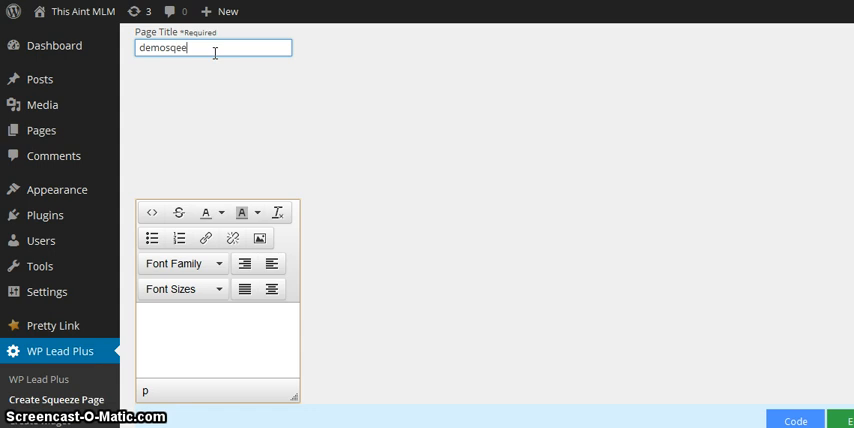
pyautogui.write('ze')
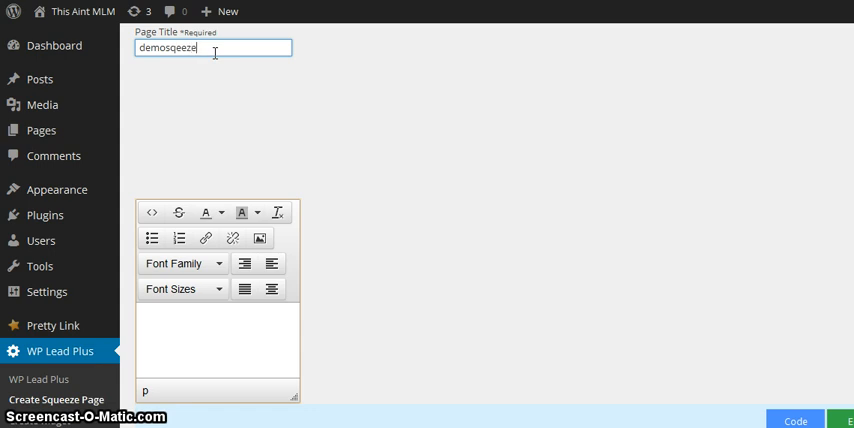
pyautogui.press('BackSpace')
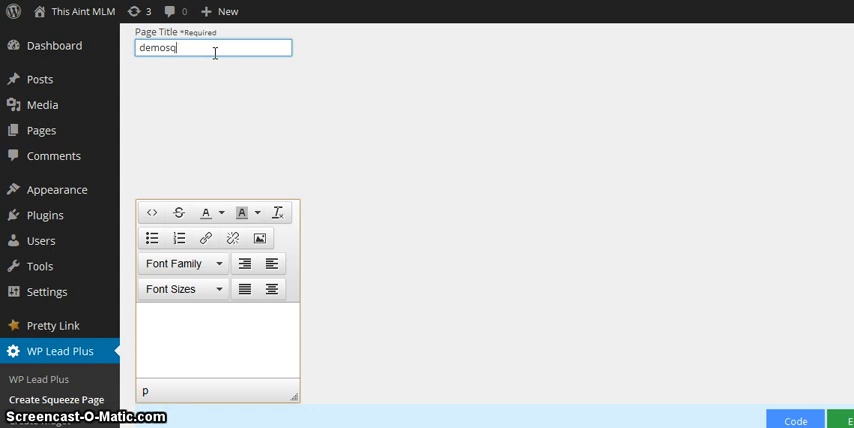
pyautogui.write('ueex')
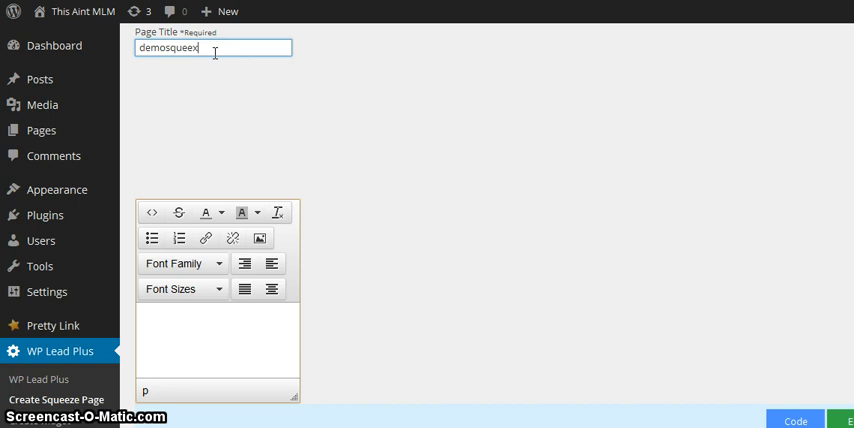
pyautogui.write('ze')
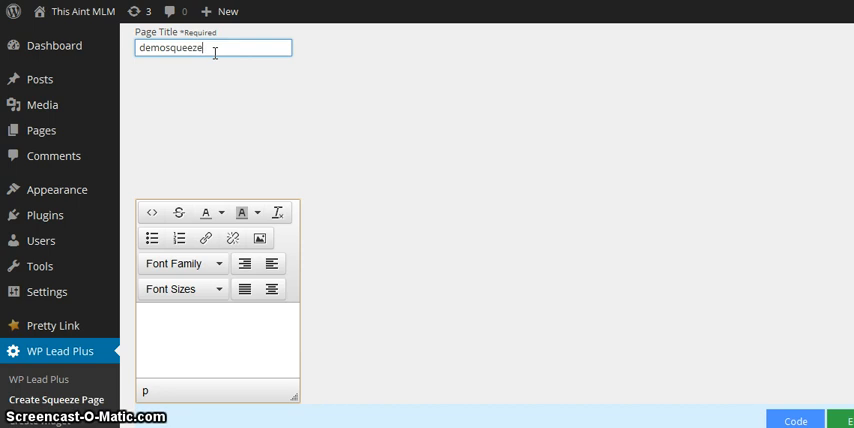
pyautogui.write('page')
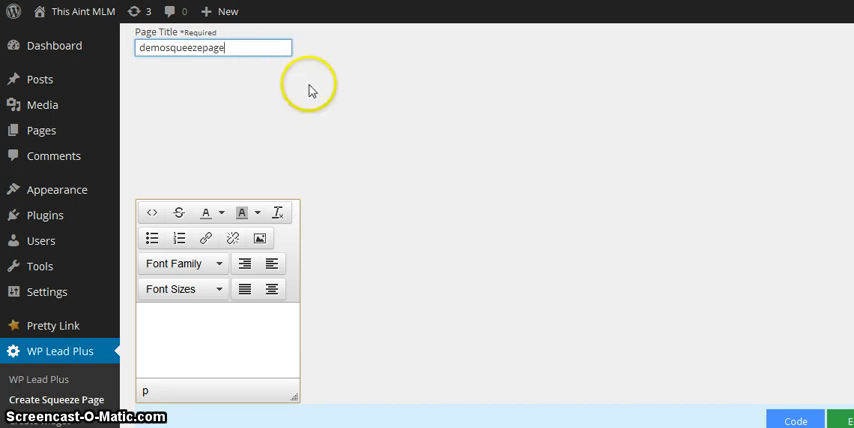
pyautogui.moveTo(332, 112)
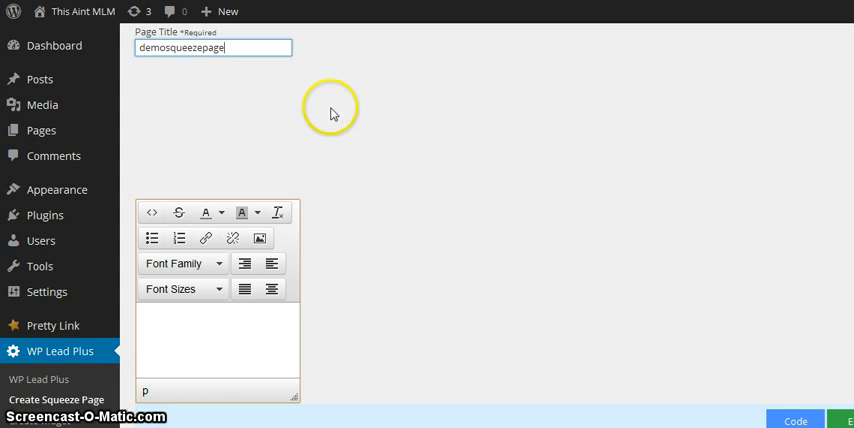
pyautogui.moveTo(332, 110)
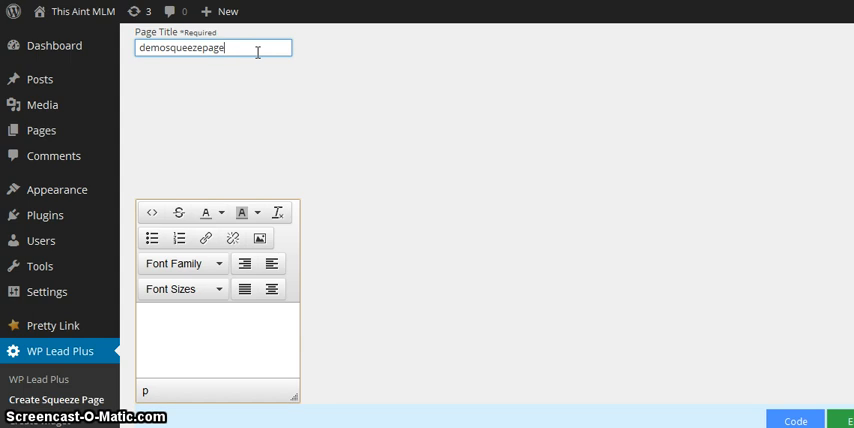
pyautogui.moveTo(260, 238)
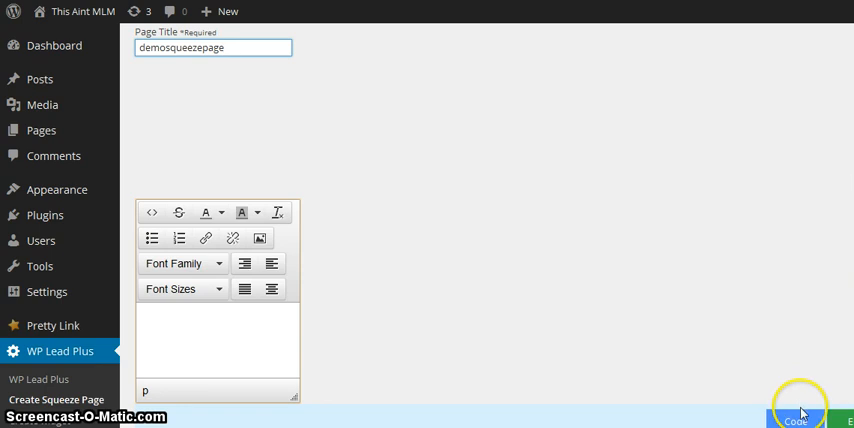
pyautogui.moveTo(804, 412)
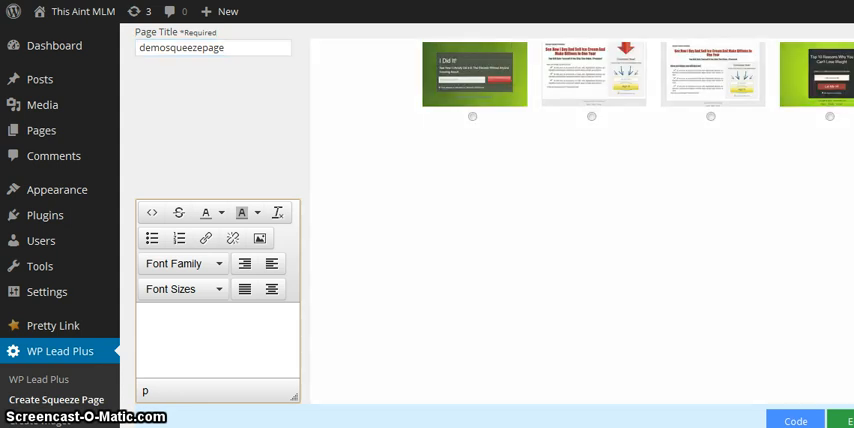
pyautogui.moveTo(452, 8)
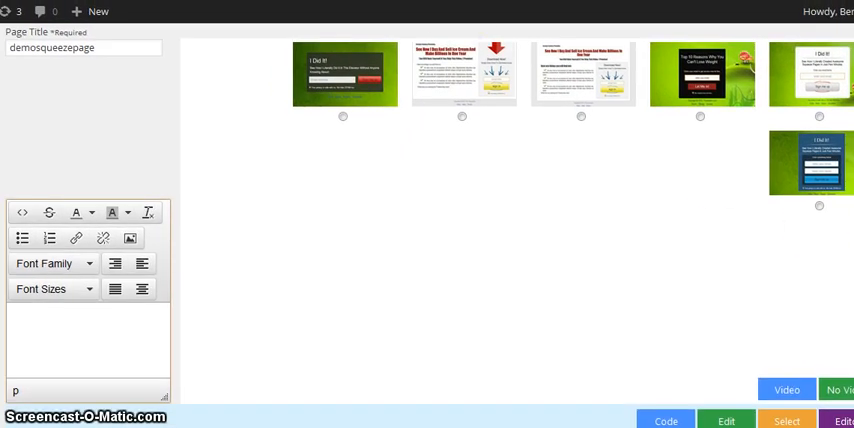
pyautogui.moveTo(416, 74)
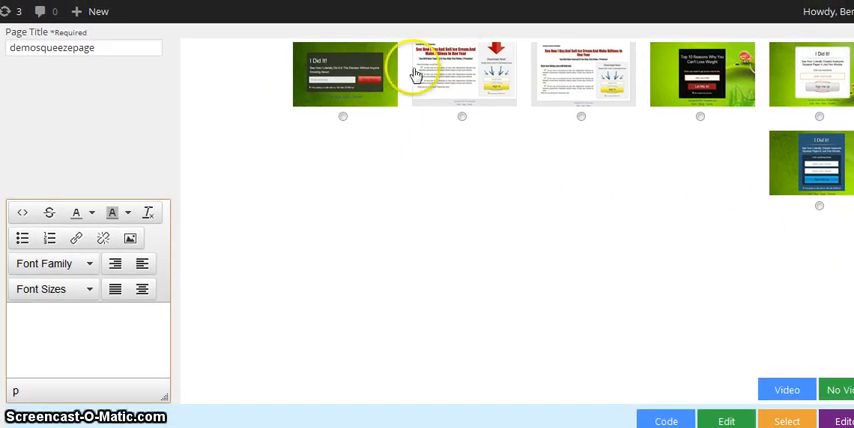
pyautogui.moveTo(836, 204)
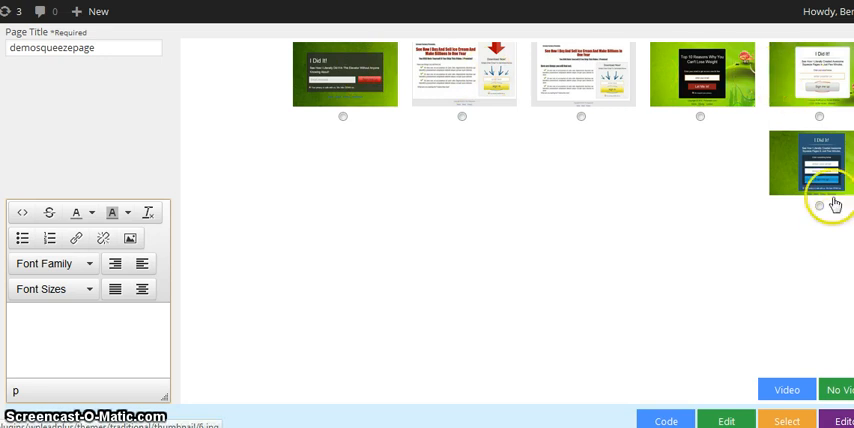
pyautogui.moveTo(416, 68)
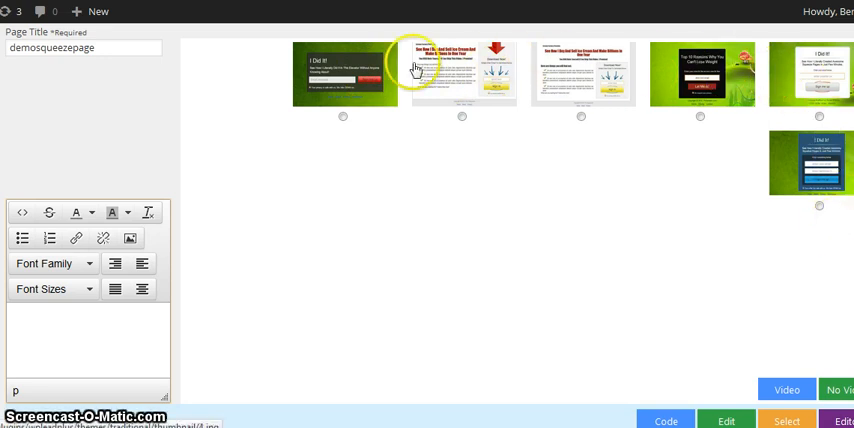
pyautogui.moveTo(444, 88)
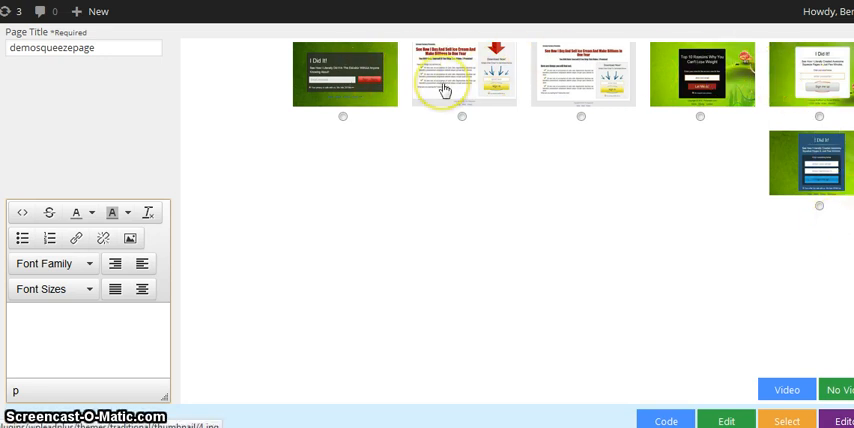
pyautogui.moveTo(666, 168)
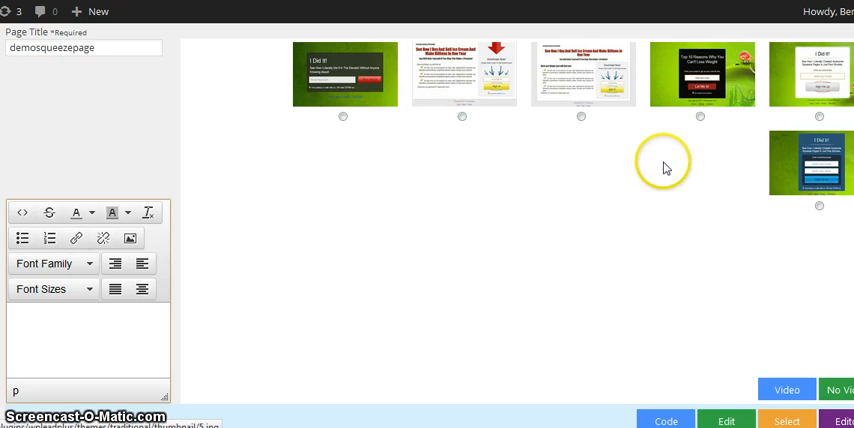
pyautogui.moveTo(196, 190)
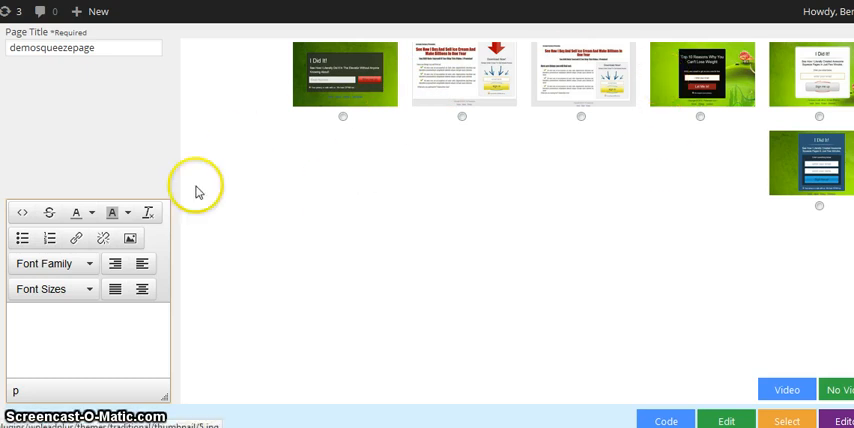
pyautogui.moveTo(398, 272)
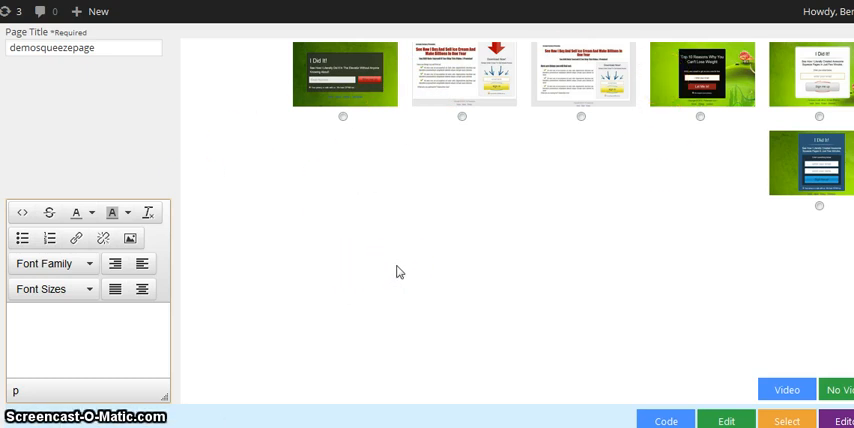
pyautogui.moveTo(820, 120)
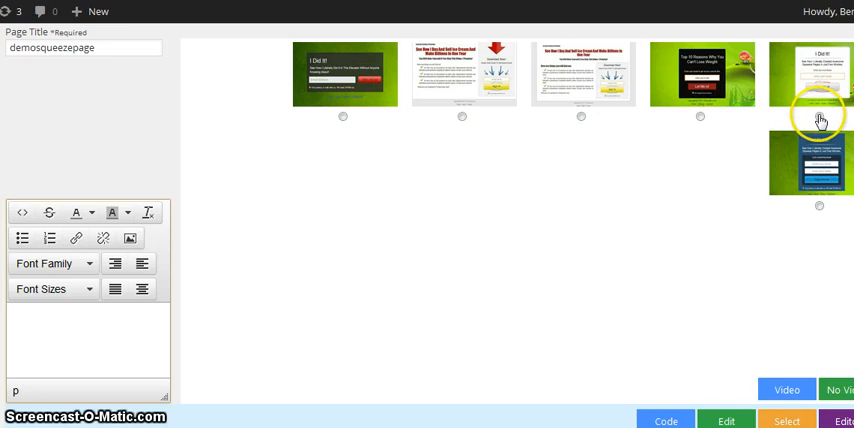
pyautogui.moveTo(820, 120)
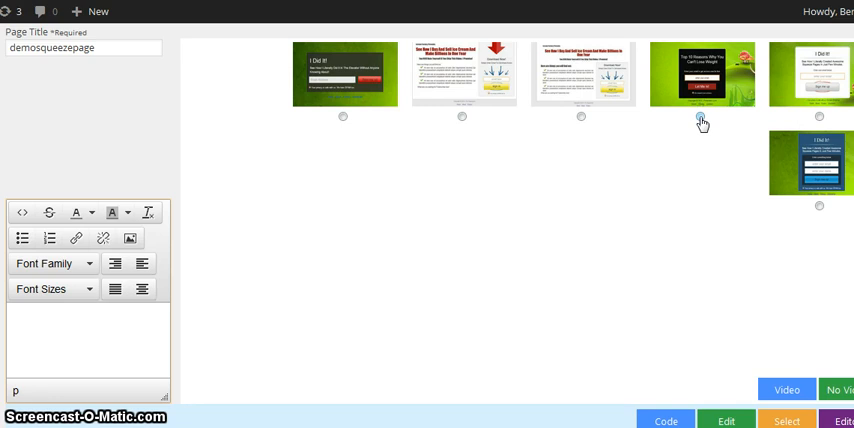
# Select the green template fourth in the top row of the gallery
pyautogui.click(700, 118)
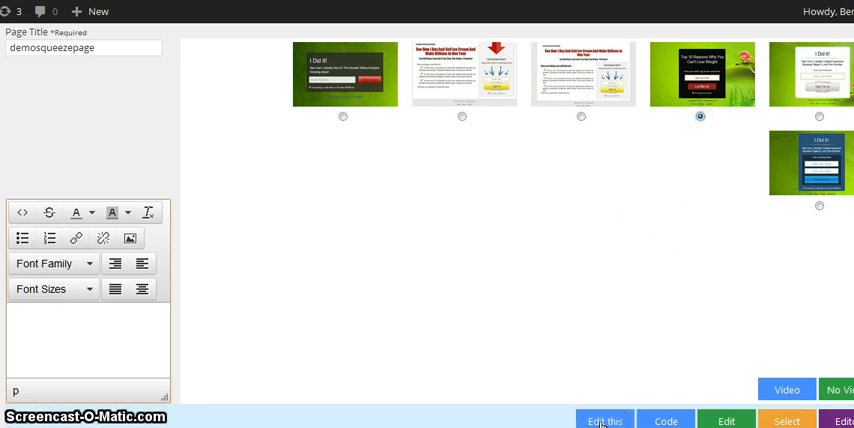
# Load the template and complete the headline to Top 10 Reasons Why You Need A Squeeze Page!
pyautogui.click(604, 420)
pyautogui.write('Top 10')
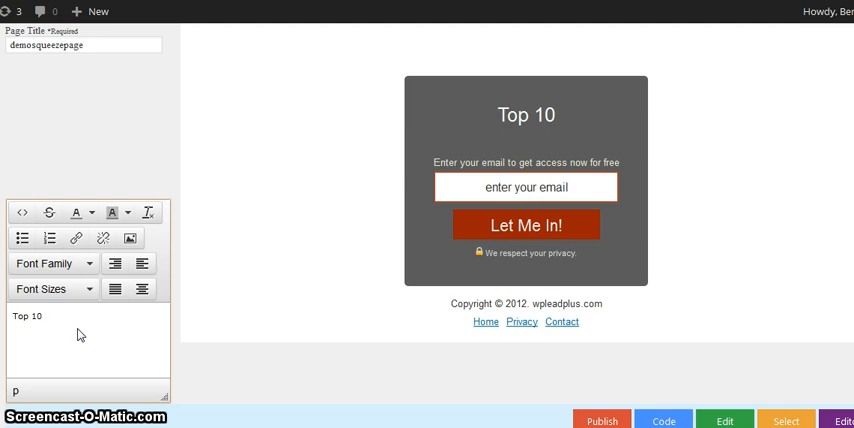
pyautogui.write('Reasons W')
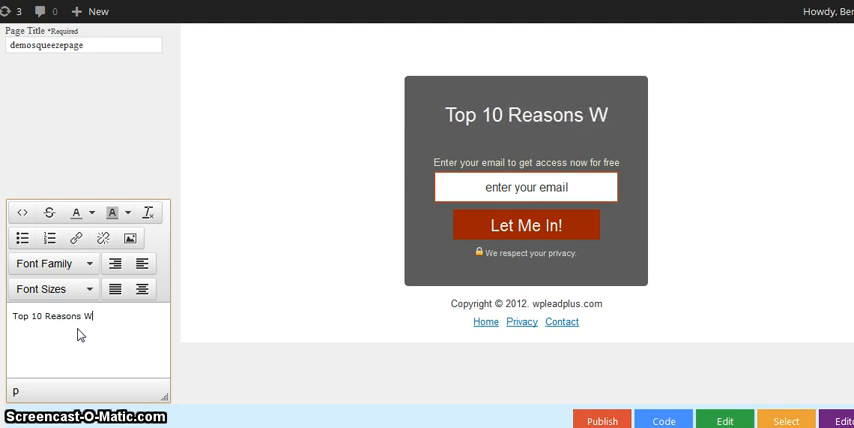
pyautogui.write('hy You Ne')
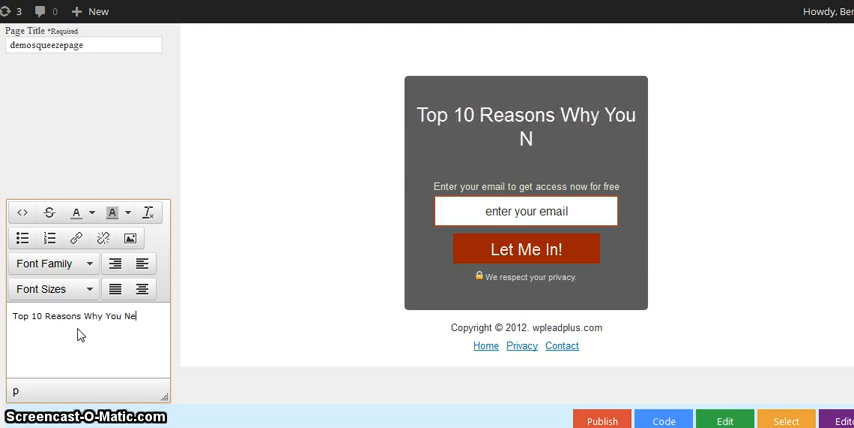
pyautogui.write('ed')
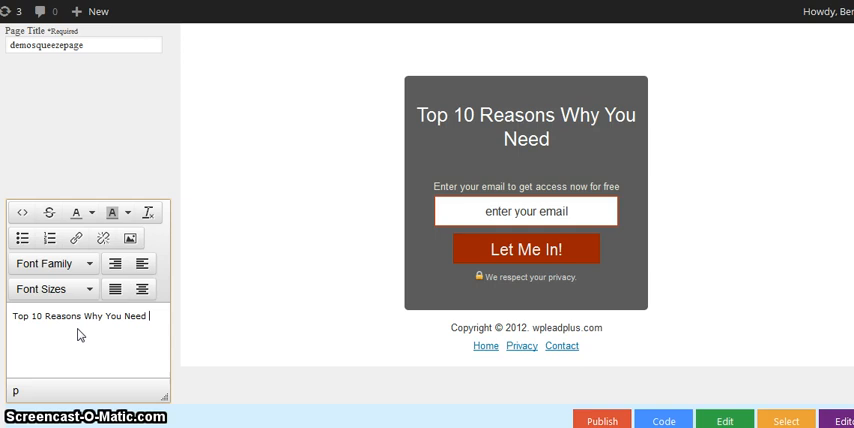
pyautogui.write('A Sq')
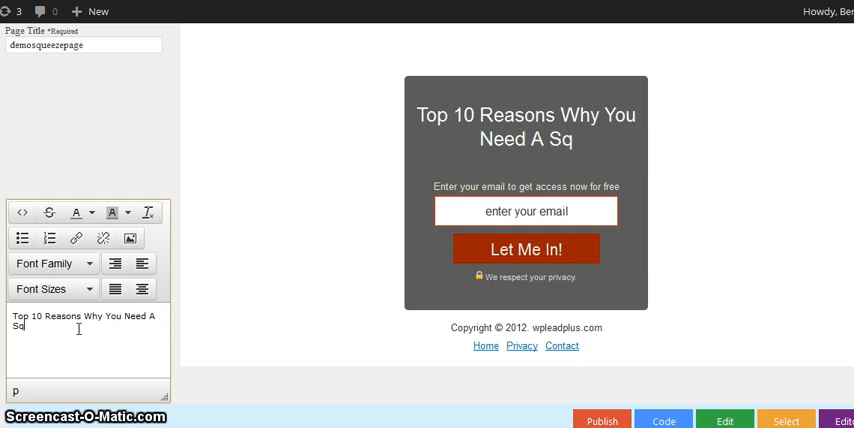
pyautogui.write('ueeze')
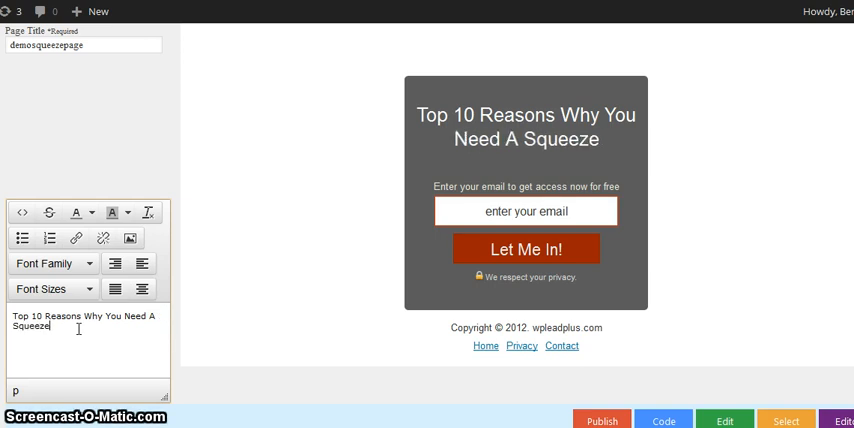
pyautogui.write('Page')
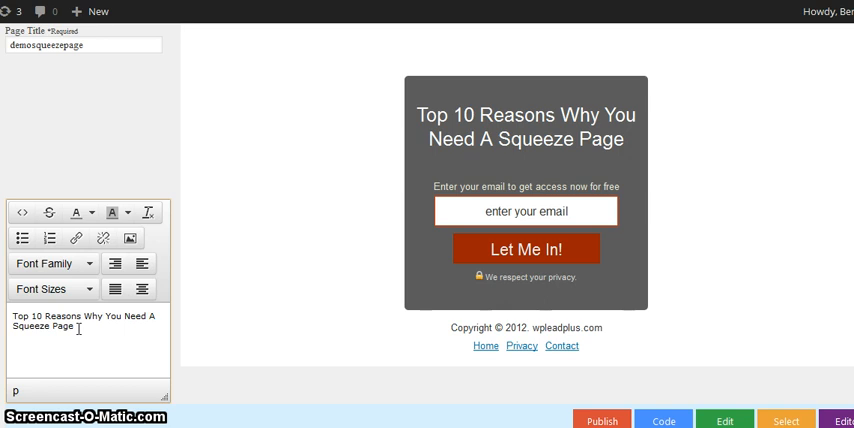
pyautogui.write('!')
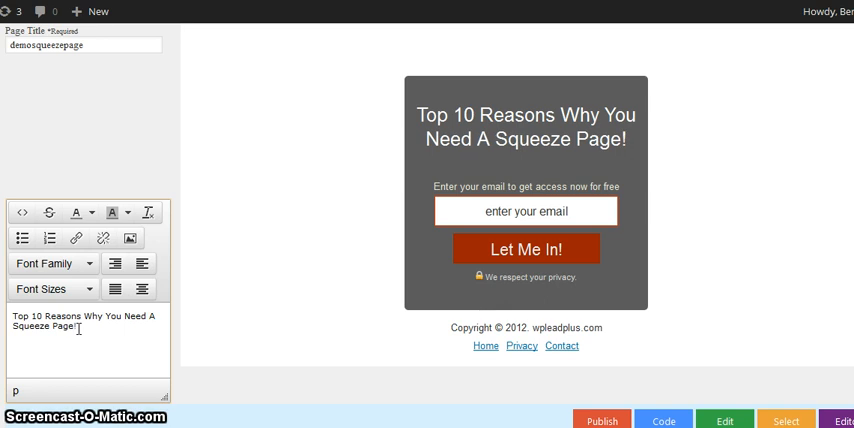
pyautogui.moveTo(324, 318)
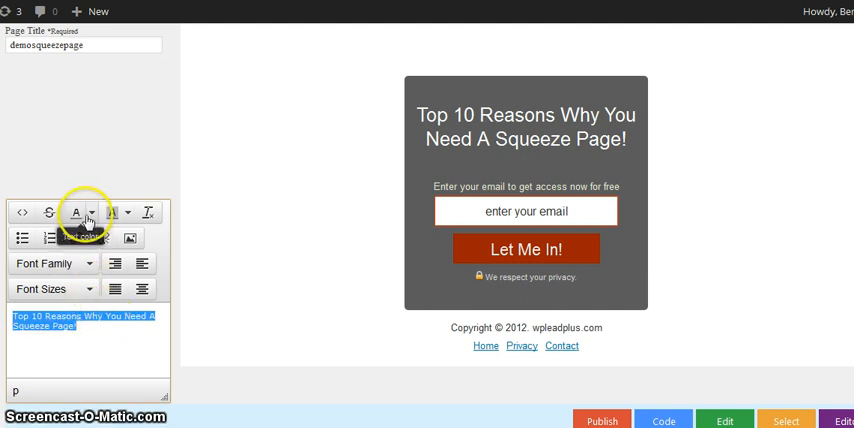
# Colour the headline red and choose a smaller font size for it
pyautogui.click(92, 212)
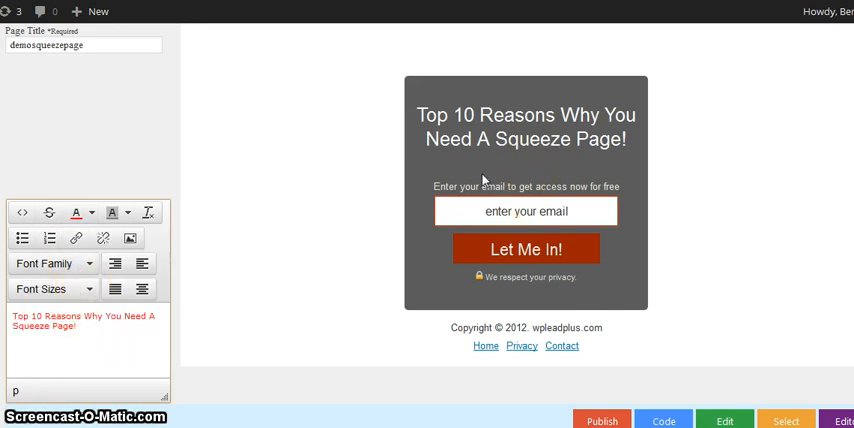
pyautogui.moveTo(588, 256)
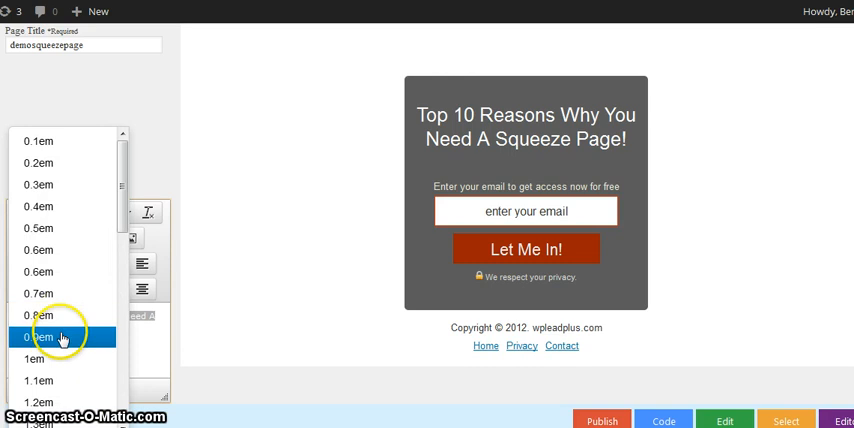
pyautogui.click(62, 336)
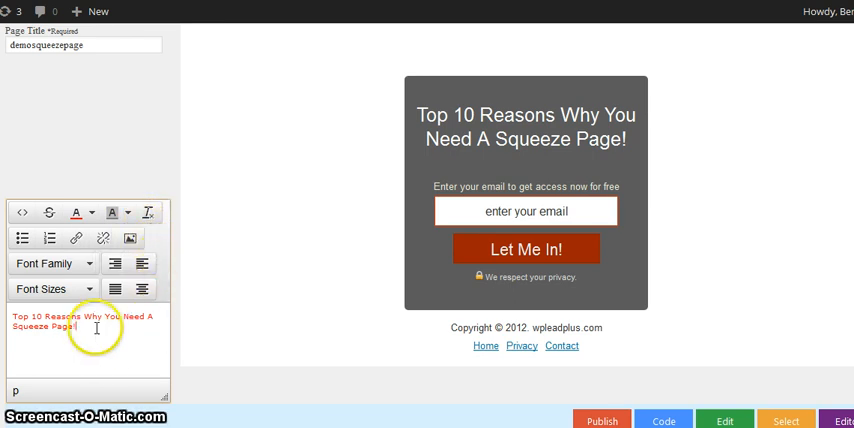
pyautogui.click(528, 212)
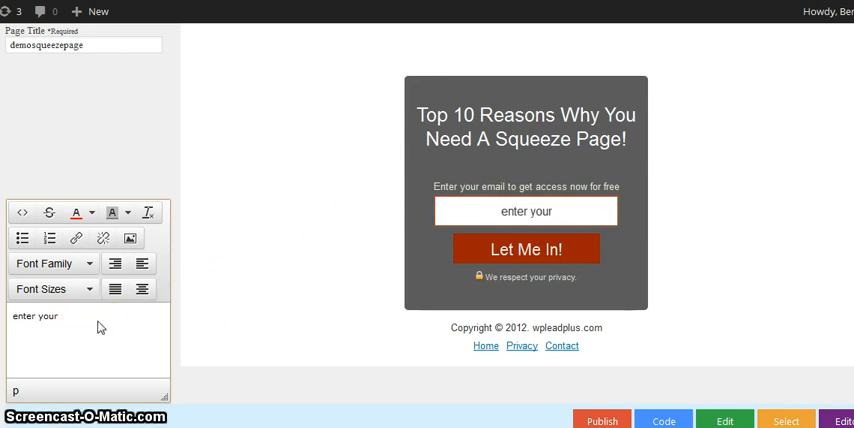
# Change the email field placeholder to enter your best email..
pyautogui.write('best email')
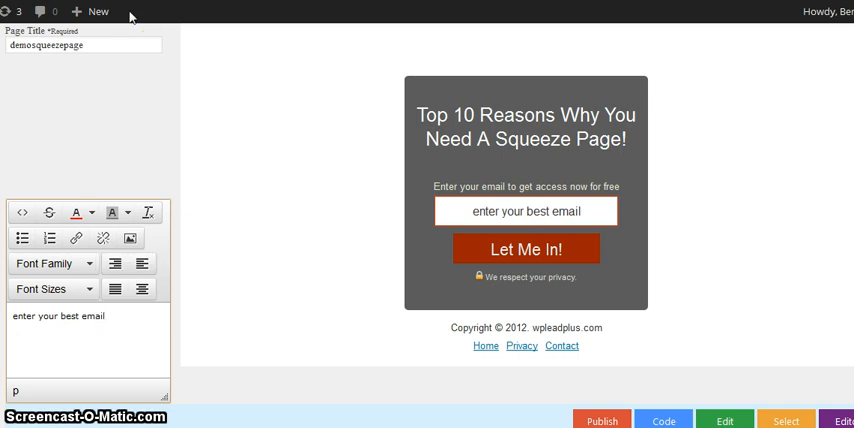
pyautogui.write('...')
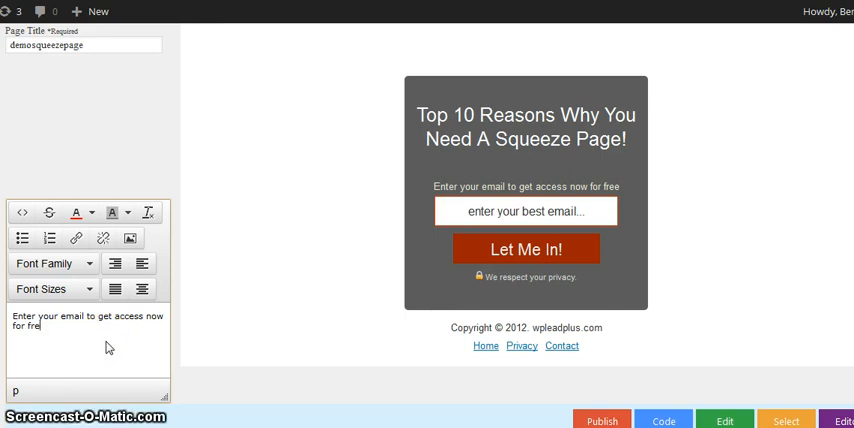
# Rewrite the subheading to end with access today for your free gift!
pyautogui.press('BackSpace')
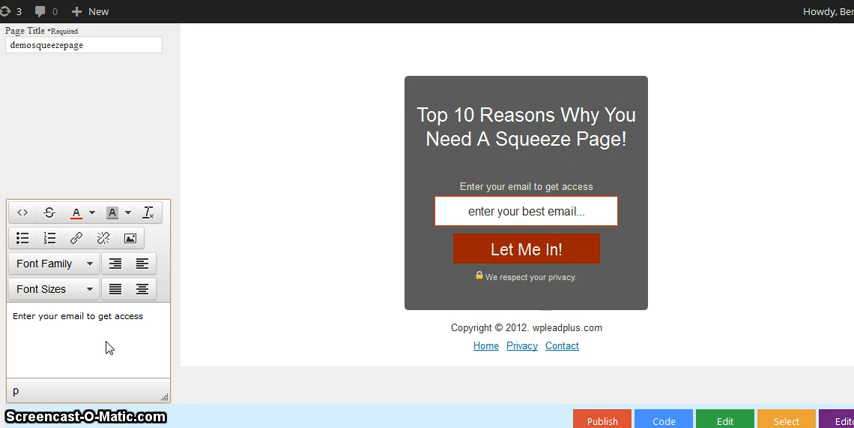
pyautogui.write('toady for y')
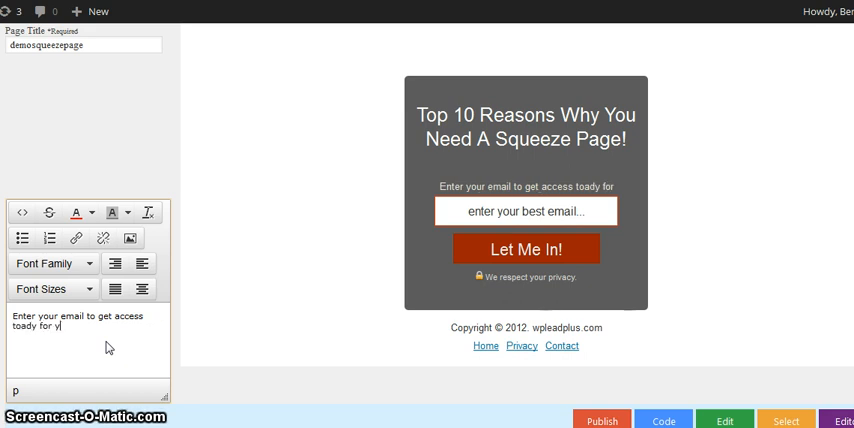
pyautogui.write('our free')
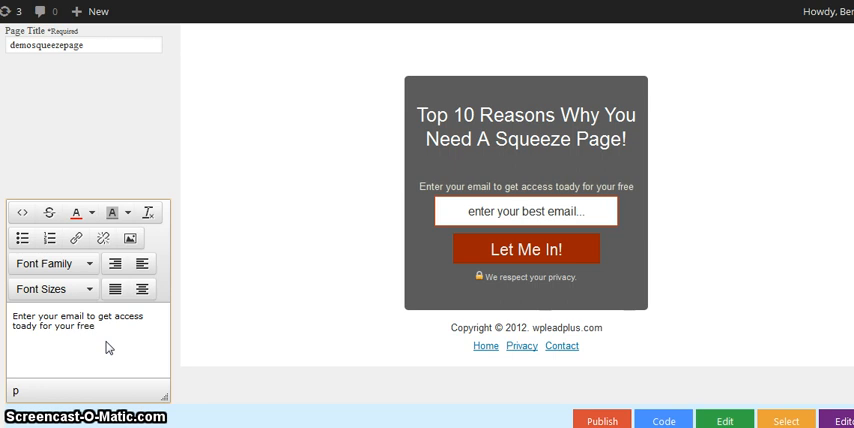
pyautogui.write('gift!')
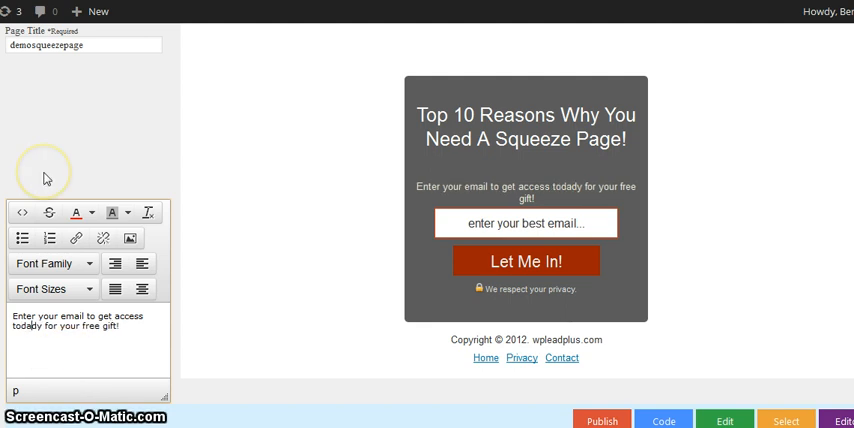
pyautogui.moveTo(44, 178)
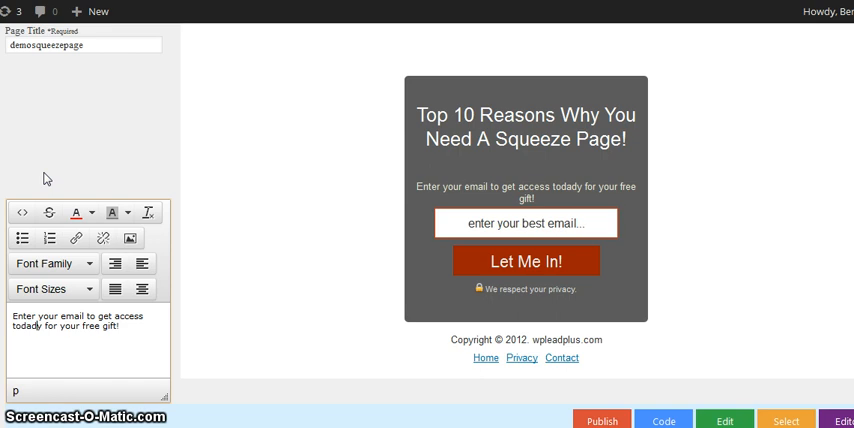
pyautogui.click(132, 316)
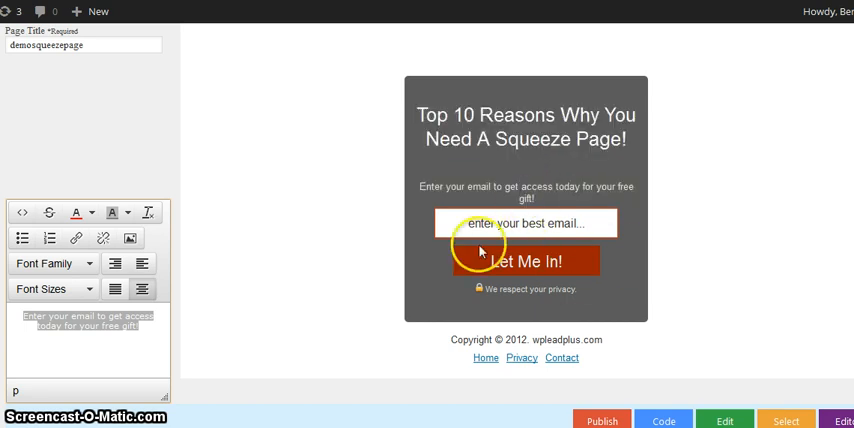
# Relabel the sign-up button from 'Let Me In!' to 'FREE ACCESS!'
pyautogui.click(524, 260)
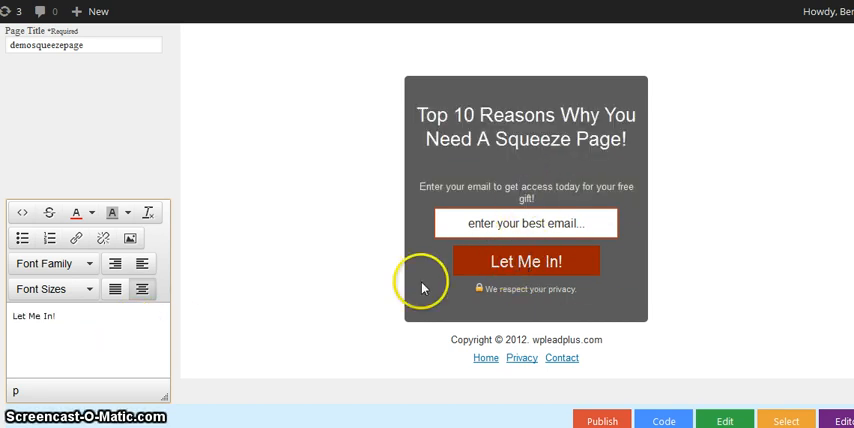
pyautogui.moveTo(80, 330)
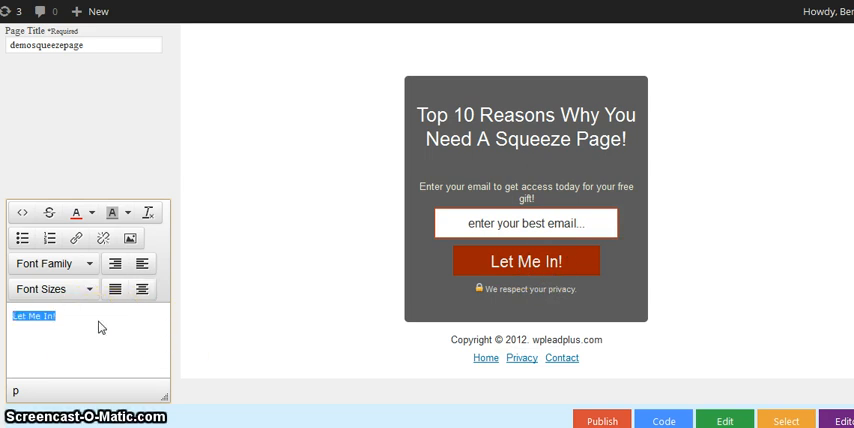
pyautogui.write('FRRE')
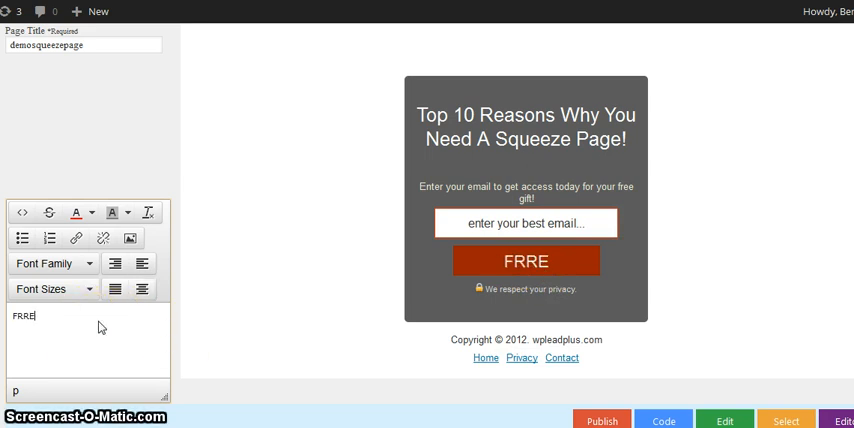
pyautogui.write('FREE')
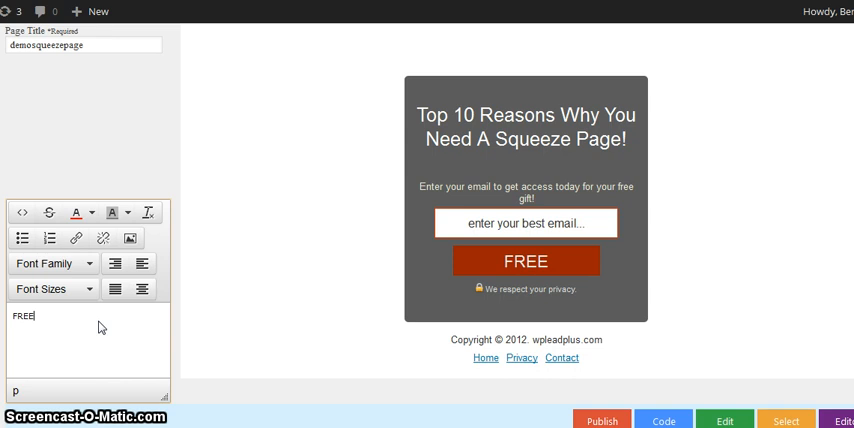
pyautogui.write('ACCES')
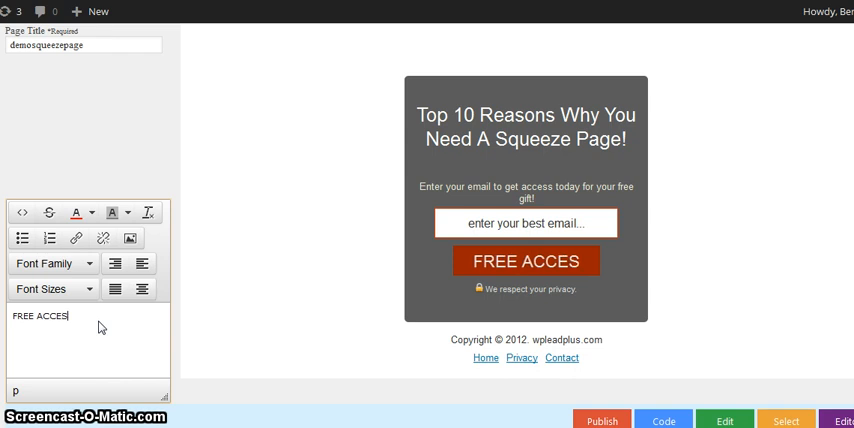
pyautogui.write('S!')
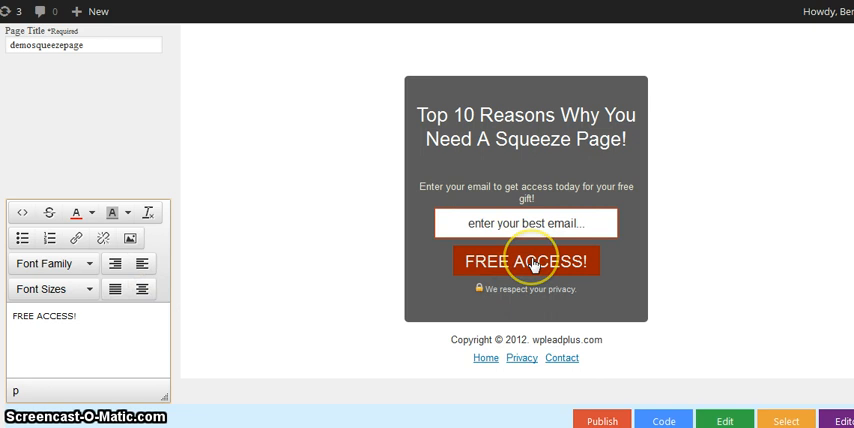
pyautogui.moveTo(484, 358)
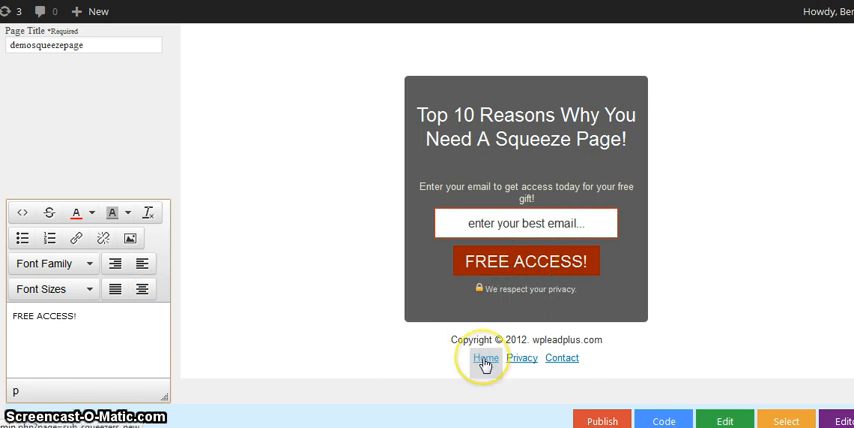
pyautogui.moveTo(562, 358)
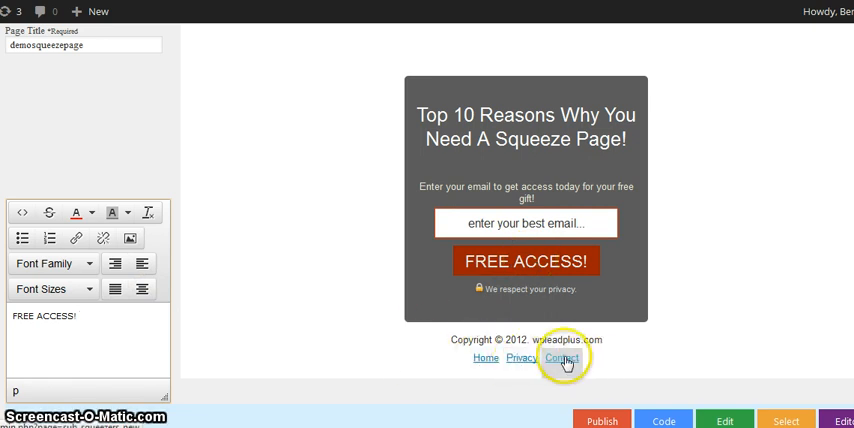
# Select the Contact footer link so its address can be edited
pyautogui.click(562, 358)
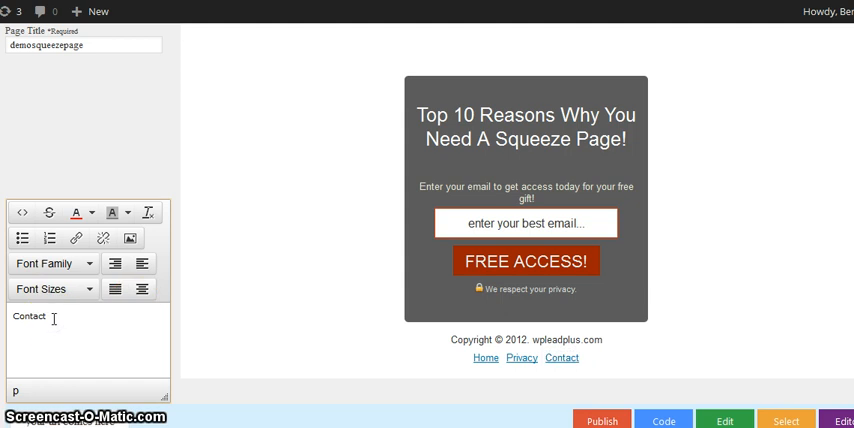
pyautogui.moveTo(56, 318)
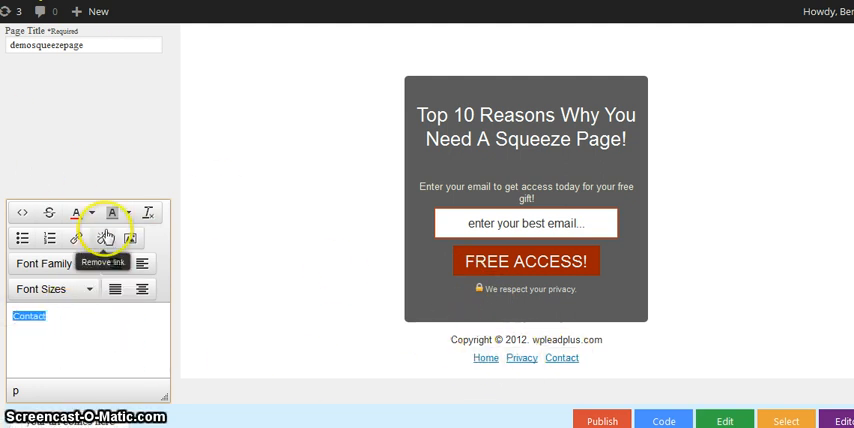
pyautogui.click(76, 238)
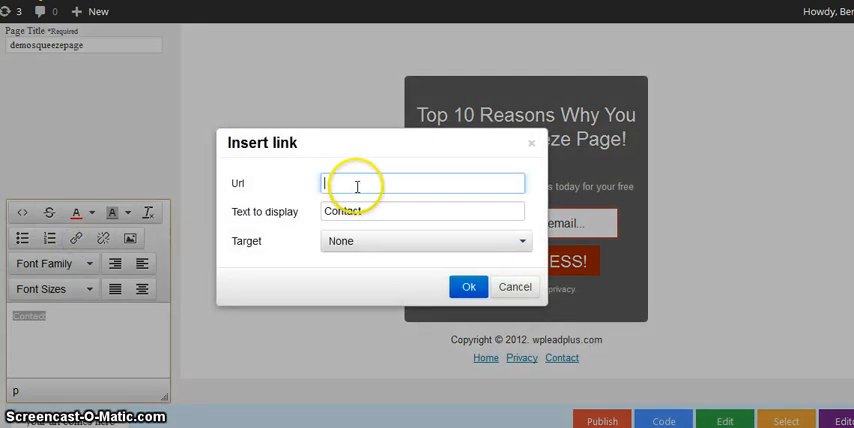
pyautogui.write('h')
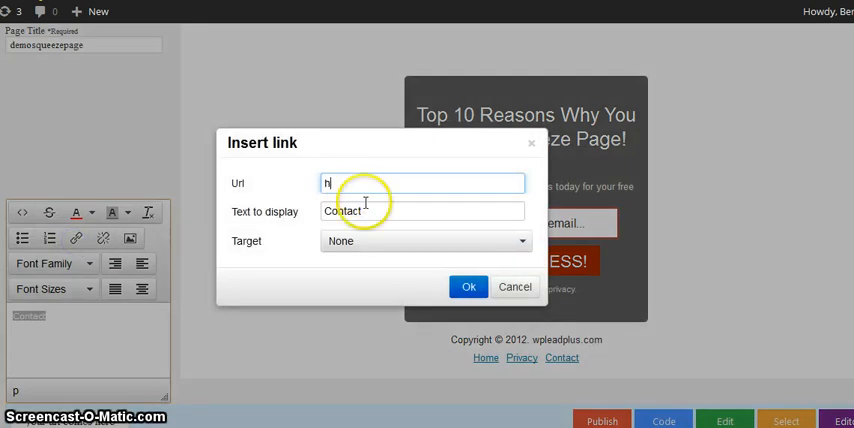
pyautogui.write('ttp')
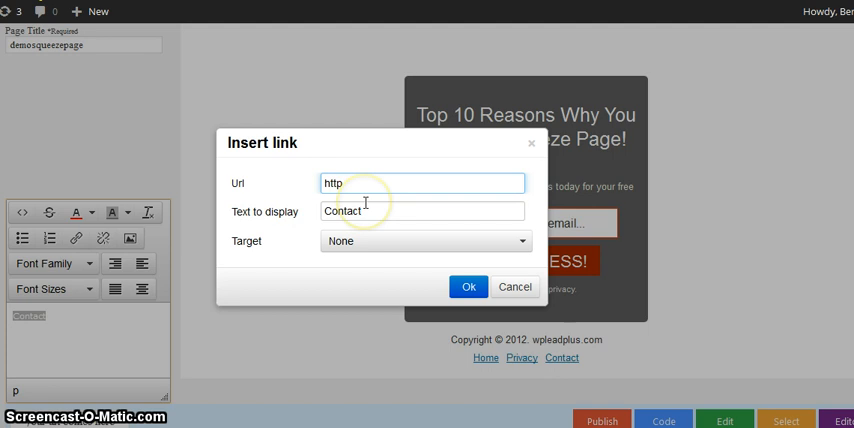
pyautogui.write('://')
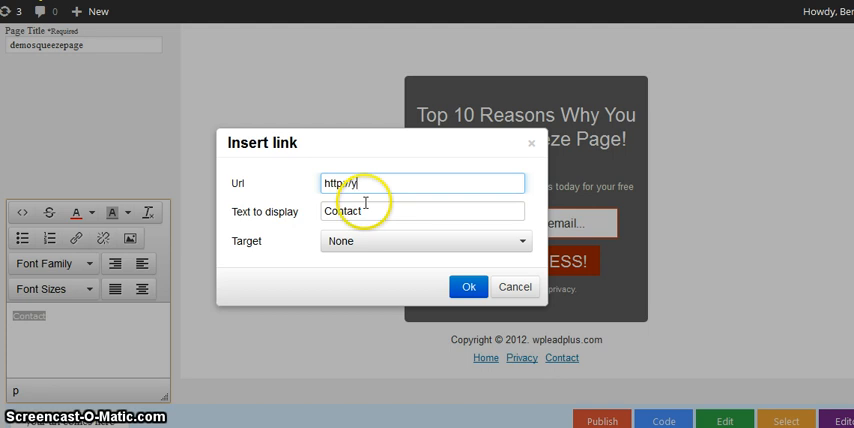
pyautogui.write('yourwebsite/')
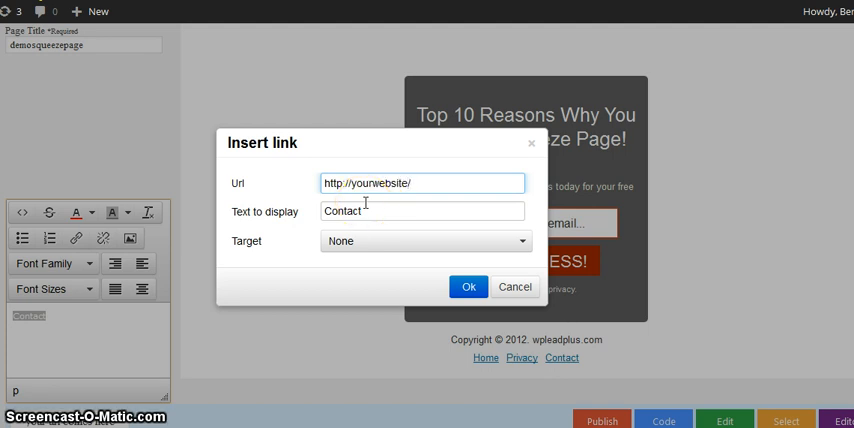
pyautogui.write('c')
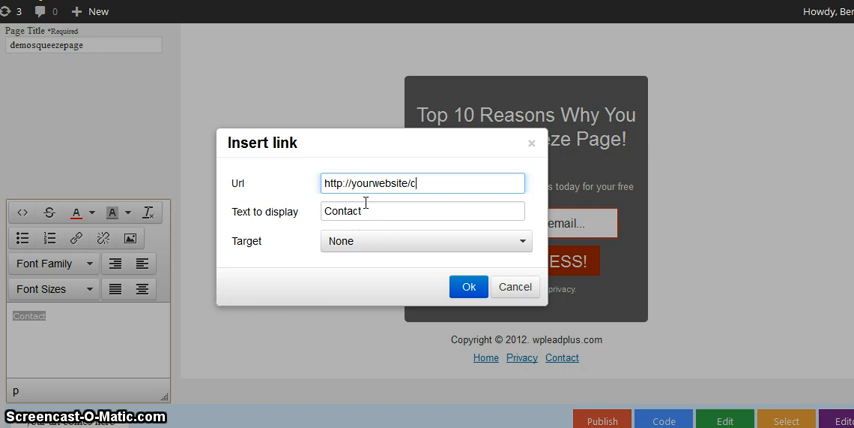
pyautogui.write('ontactus')
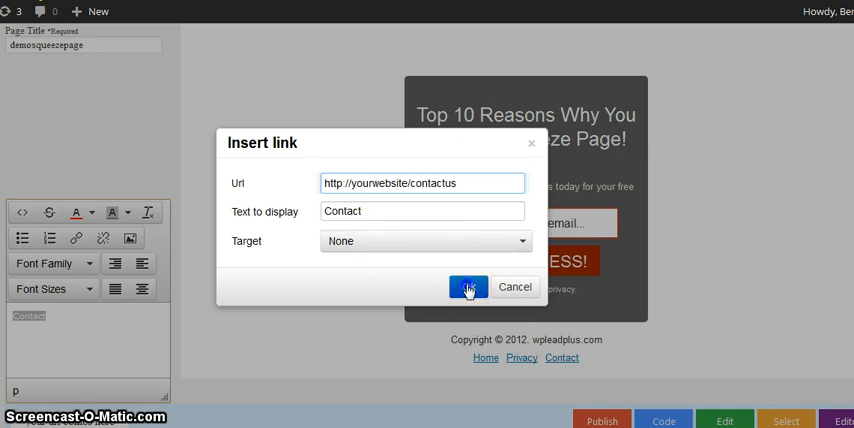
pyautogui.click(468, 288)
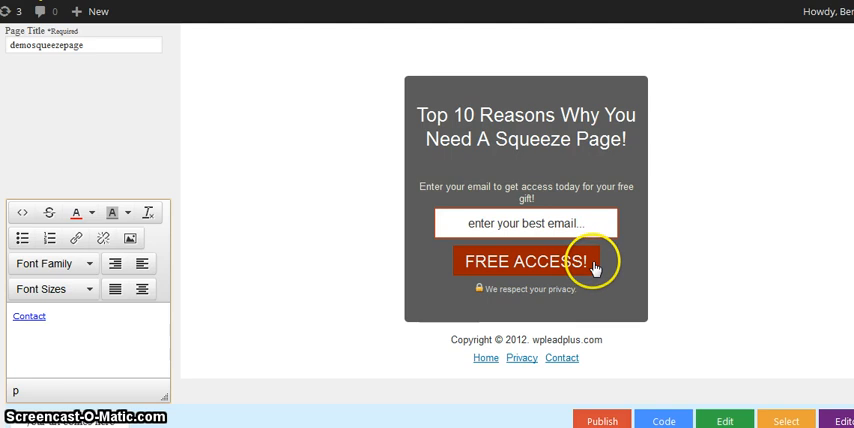
# Select the FREE ACCESS! button and bring up its autoresponder code box
pyautogui.click(526, 260)
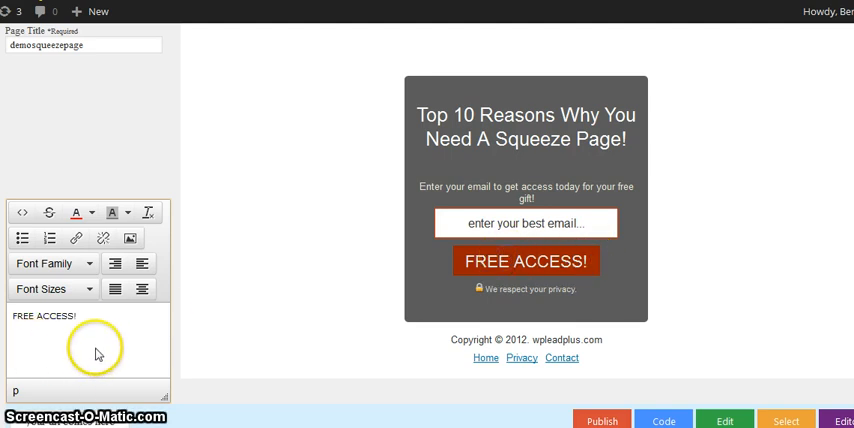
pyautogui.moveTo(76, 212)
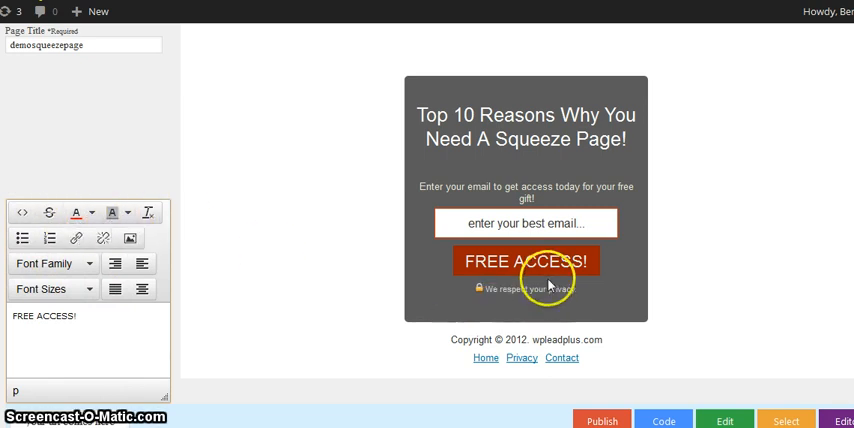
pyautogui.moveTo(548, 284)
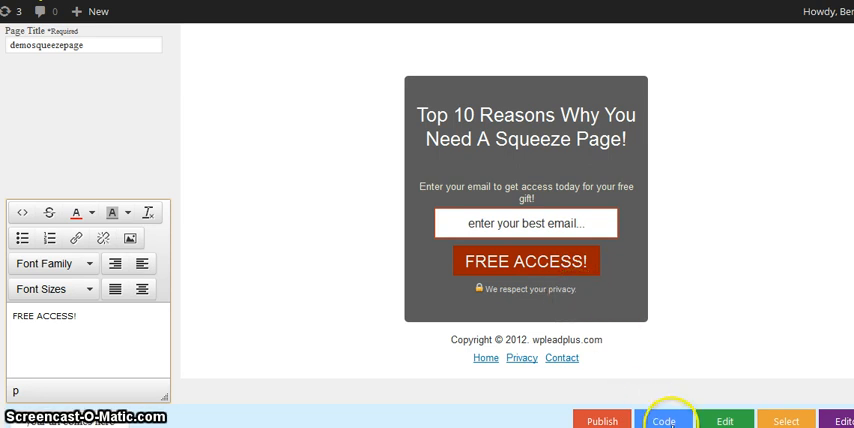
pyautogui.click(664, 420)
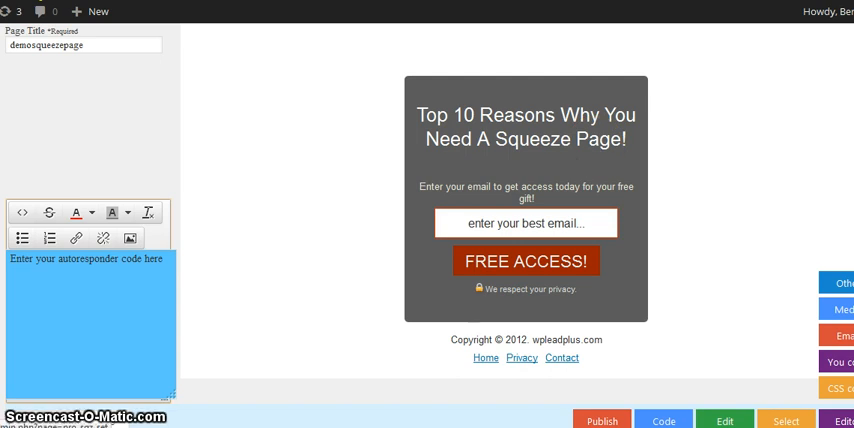
pyautogui.moveTo(708, 410)
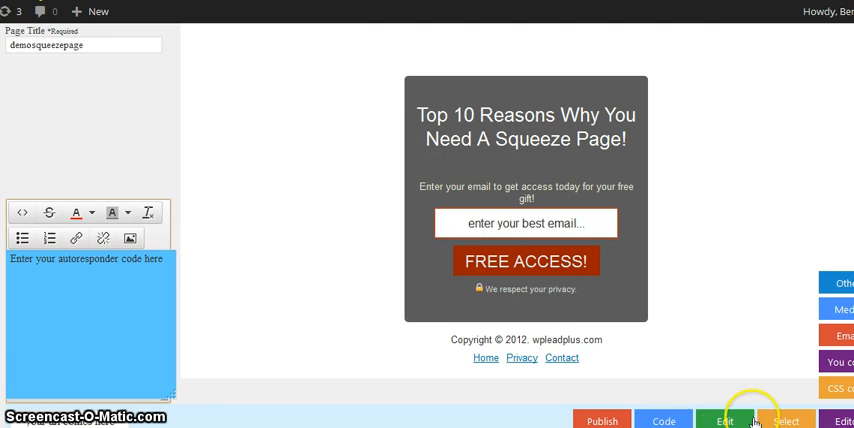
pyautogui.moveTo(252, 292)
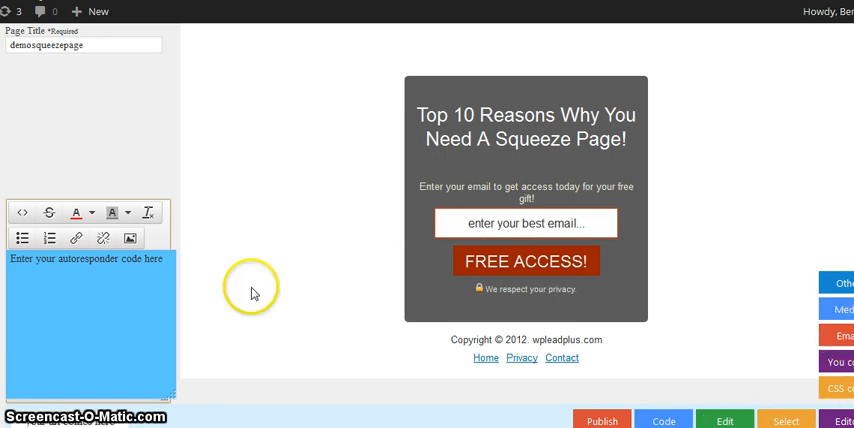
pyautogui.moveTo(252, 292)
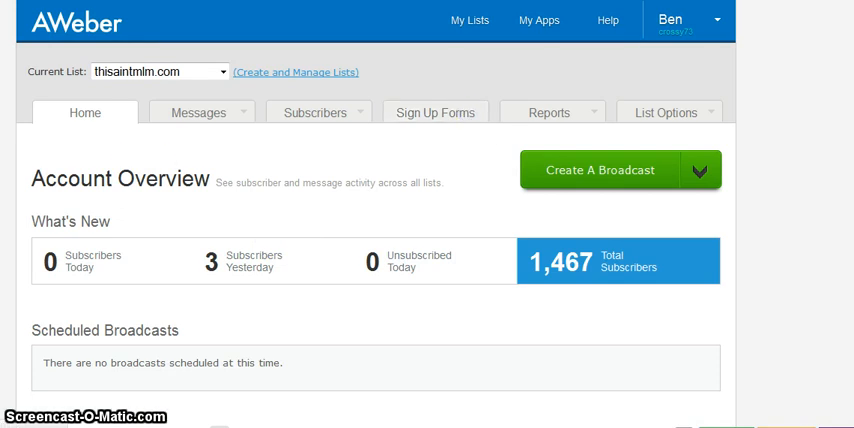
# Go to the squeeze page form in Sign Up Forms and reach its Publish step
pyautogui.click(436, 112)
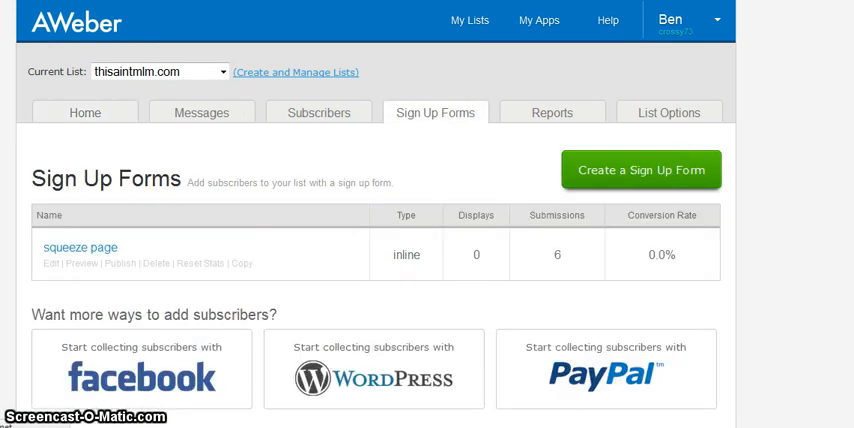
pyautogui.moveTo(62, 260)
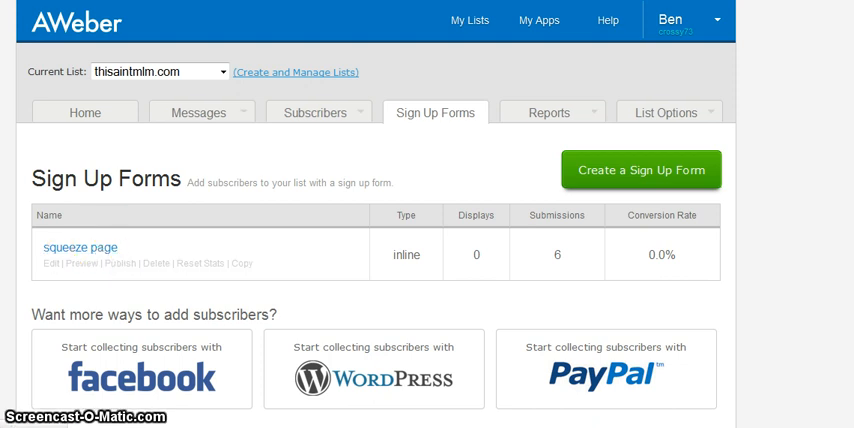
pyautogui.click(642, 170)
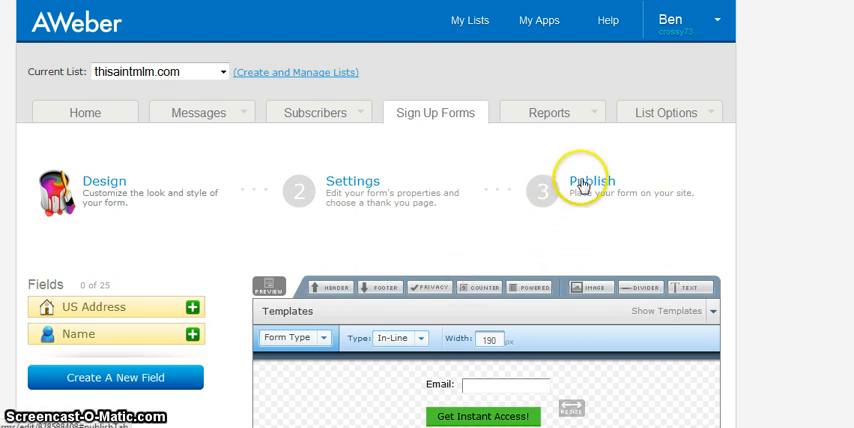
pyautogui.click(590, 182)
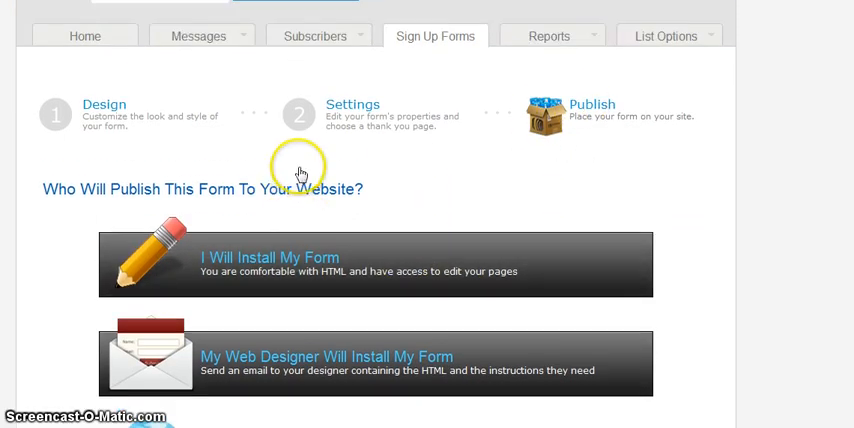
pyautogui.scroll(-3)
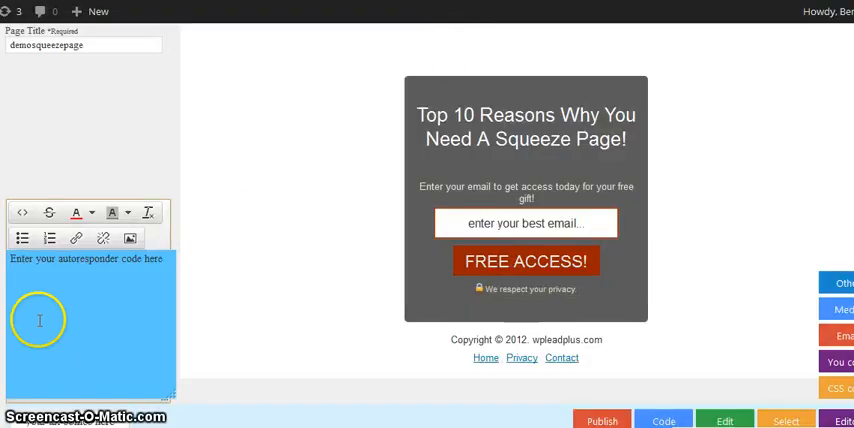
pyautogui.moveTo(238, 132)
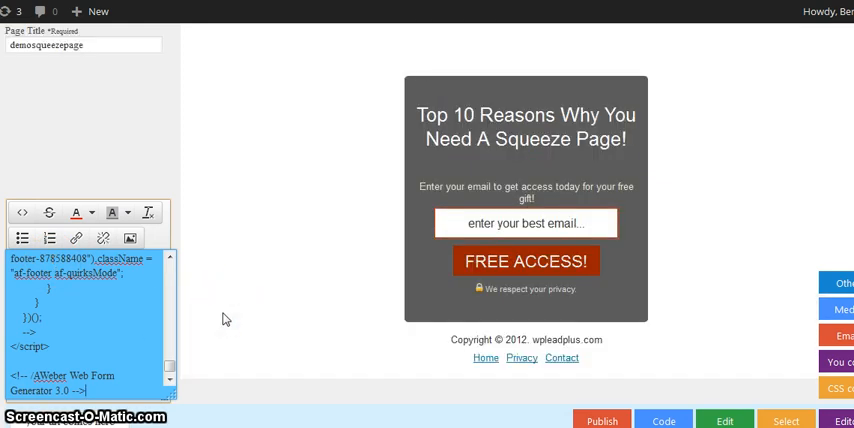
pyautogui.moveTo(248, 336)
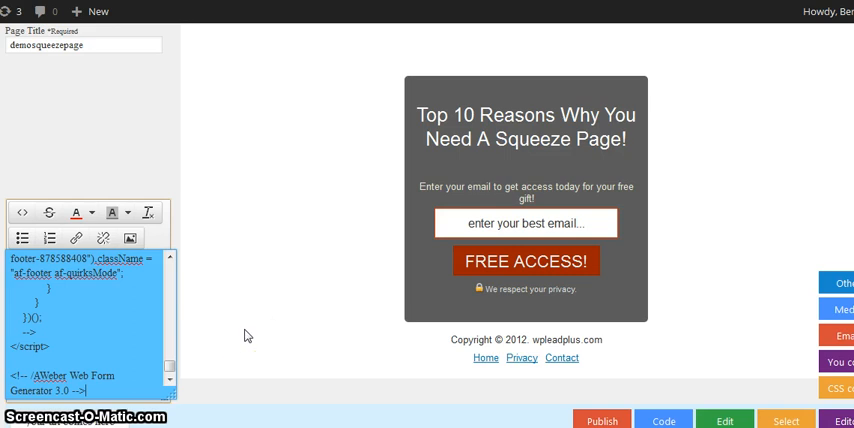
# Paste the AWeber form code into the autoresponder box and leave the box
pyautogui.click(602, 420)
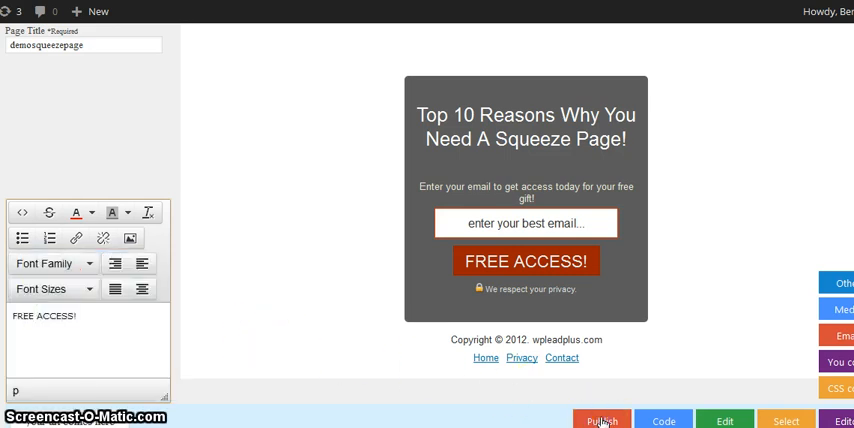
# Publish the squeeze page and acknowledge the Done confirmation
pyautogui.click(600, 420)
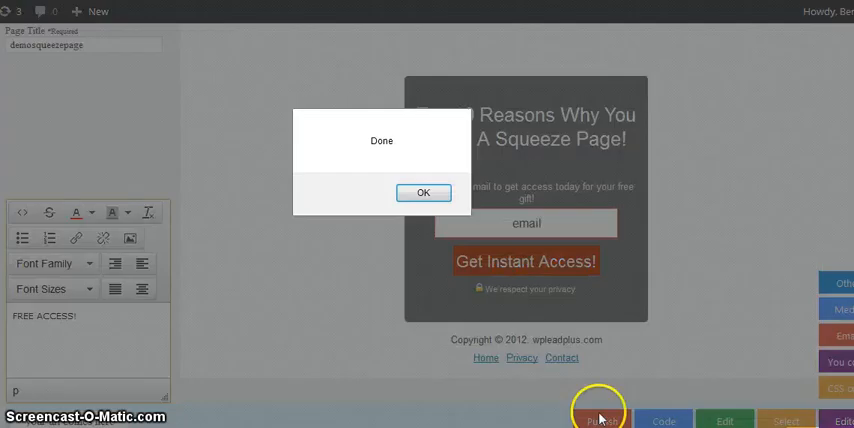
pyautogui.click(424, 192)
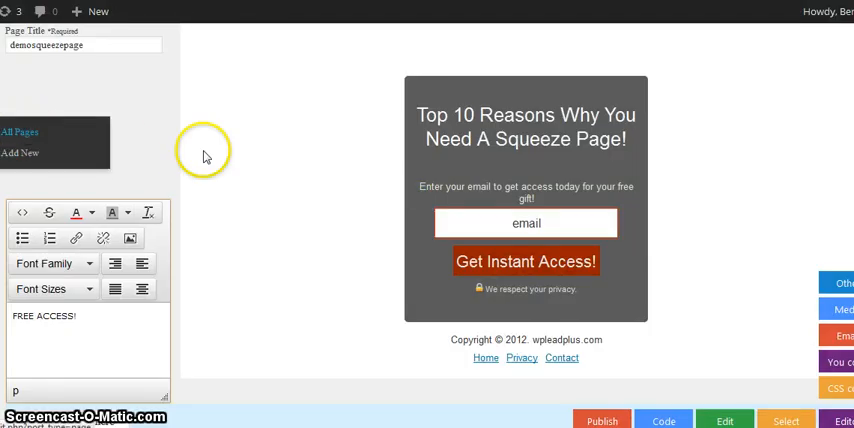
# Show All Pages, where demosqueezepage is listed as just published
pyautogui.click(20, 132)
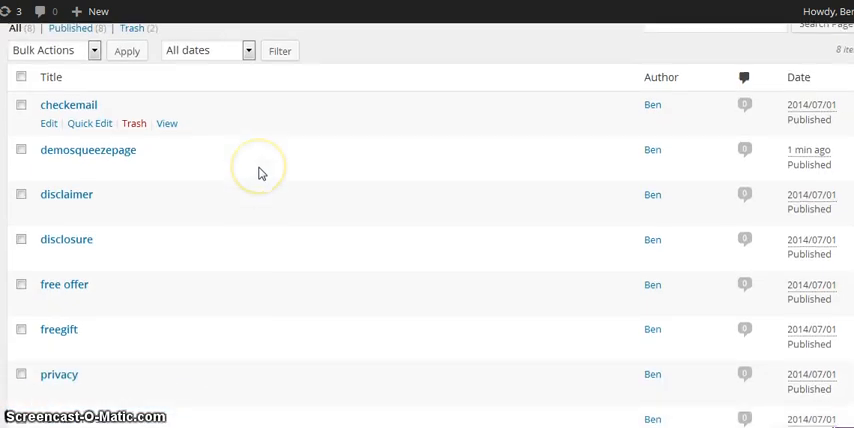
pyautogui.scroll(-3)
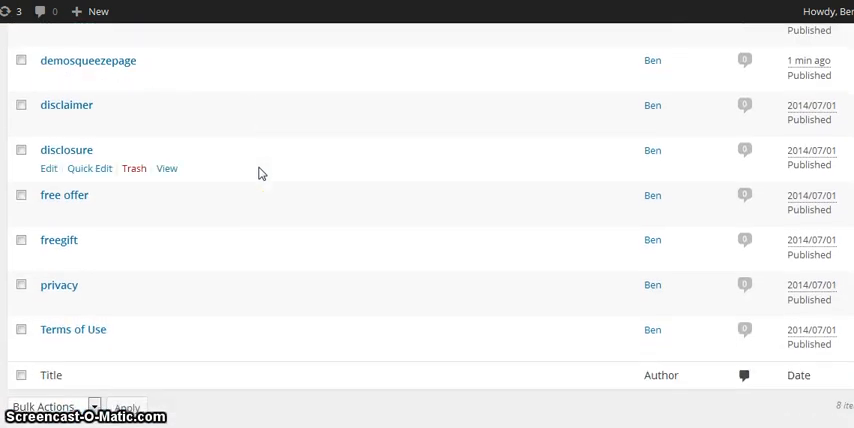
pyautogui.scroll(3)
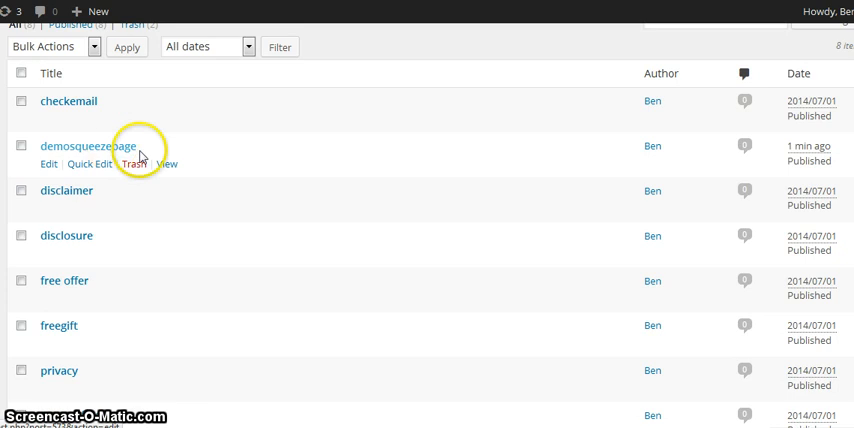
pyautogui.moveTo(224, 176)
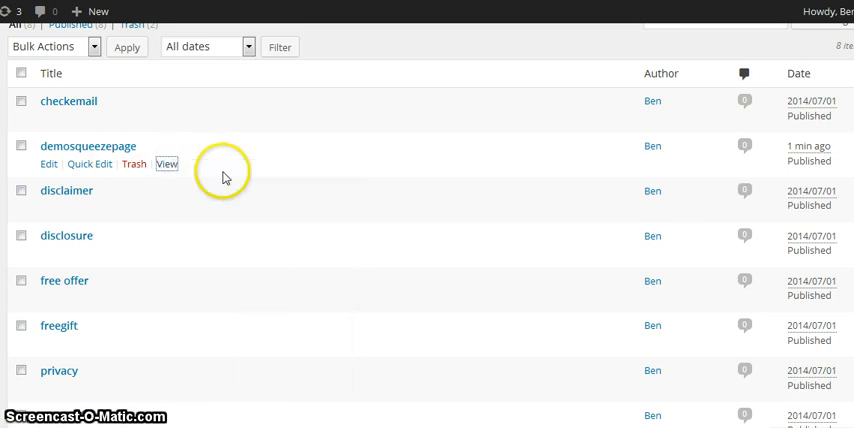
pyautogui.moveTo(224, 176)
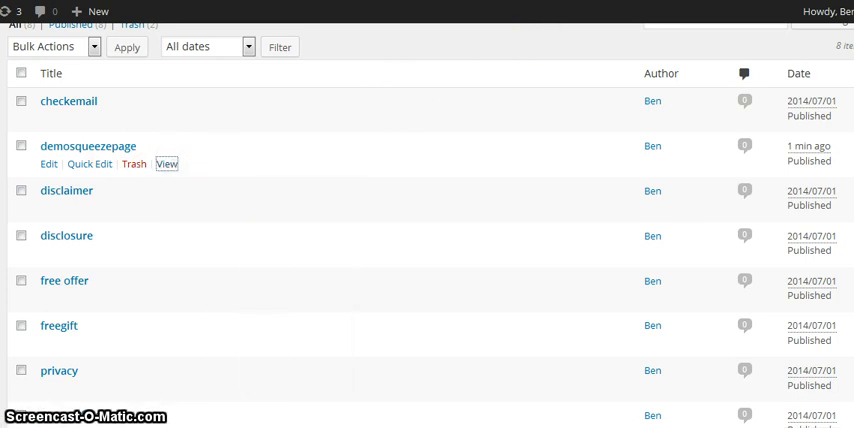
pyautogui.click(166, 164)
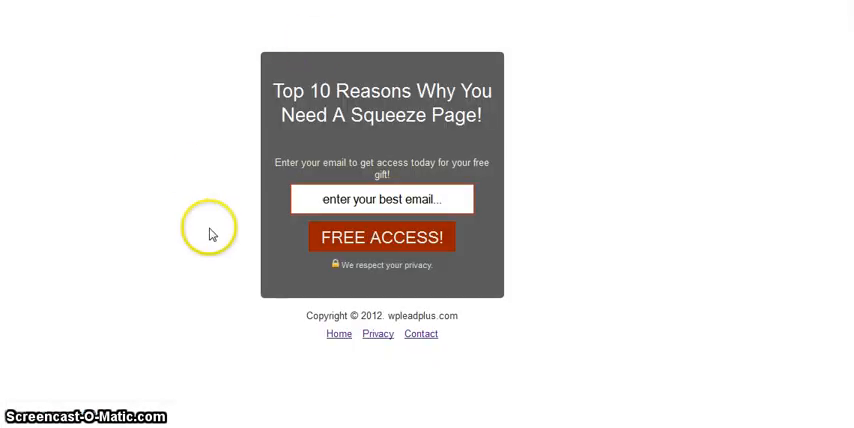
pyautogui.moveTo(242, 118)
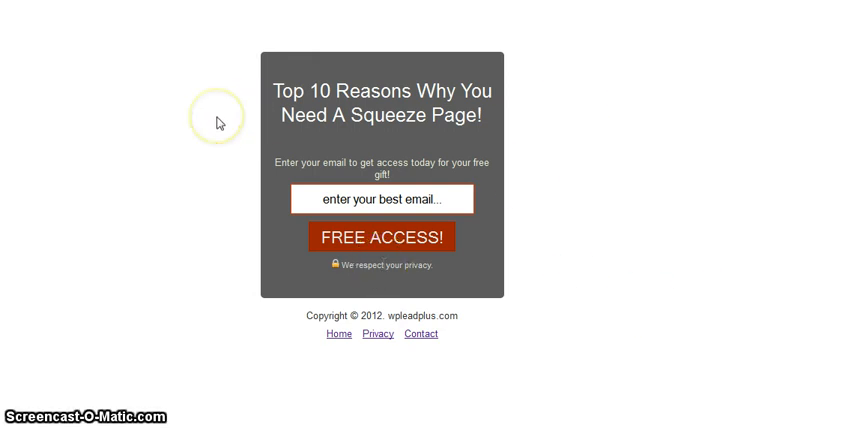
pyautogui.moveTo(420, 334)
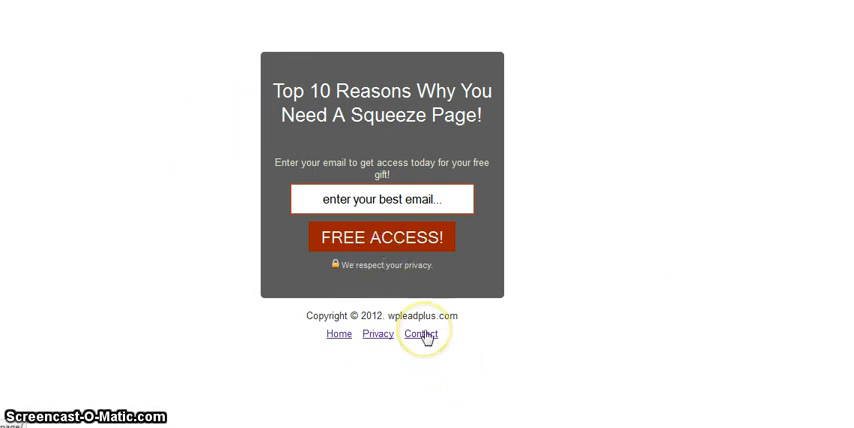
pyautogui.moveTo(374, 334)
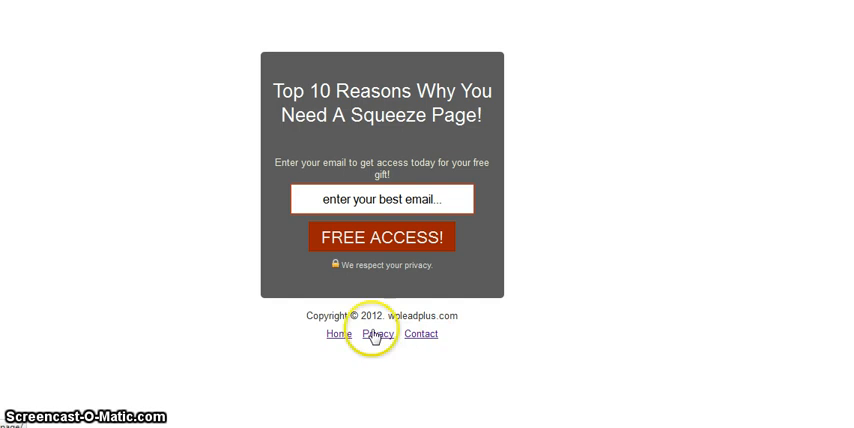
pyautogui.moveTo(376, 198)
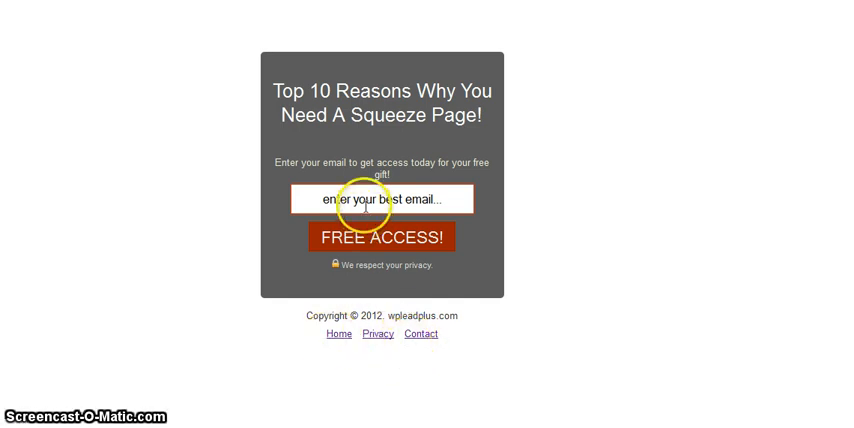
pyautogui.click(378, 198)
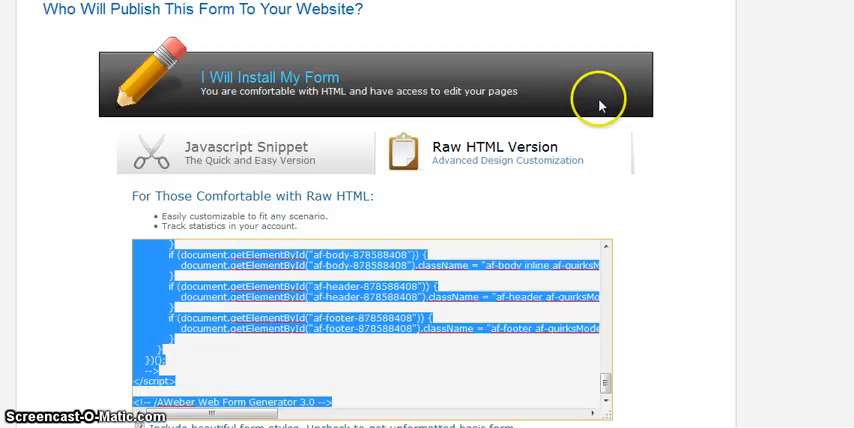
# Go back to the Sign Up Forms list, showing the squeeze page form with 6 submissions
pyautogui.scroll(3)
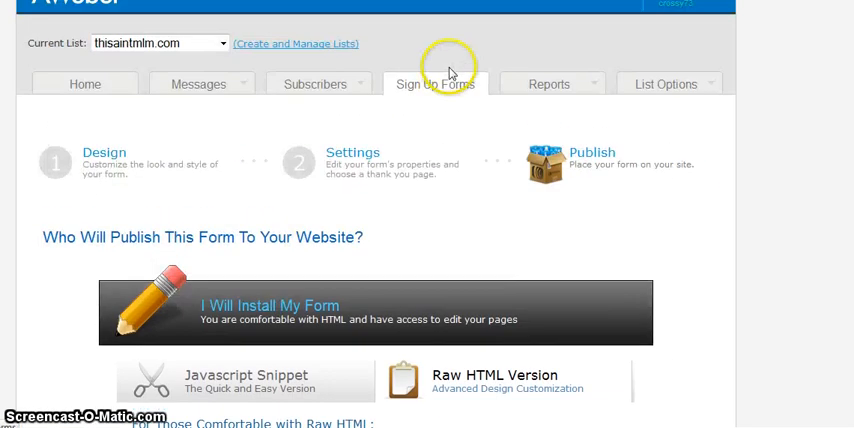
pyautogui.moveTo(388, 184)
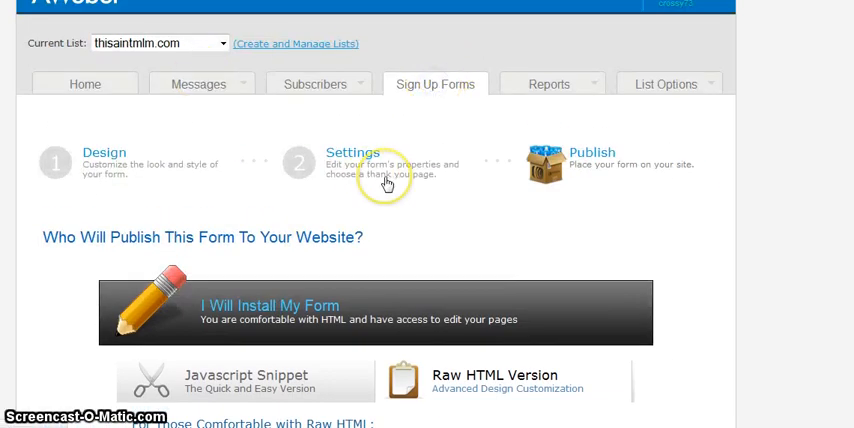
pyautogui.click(436, 84)
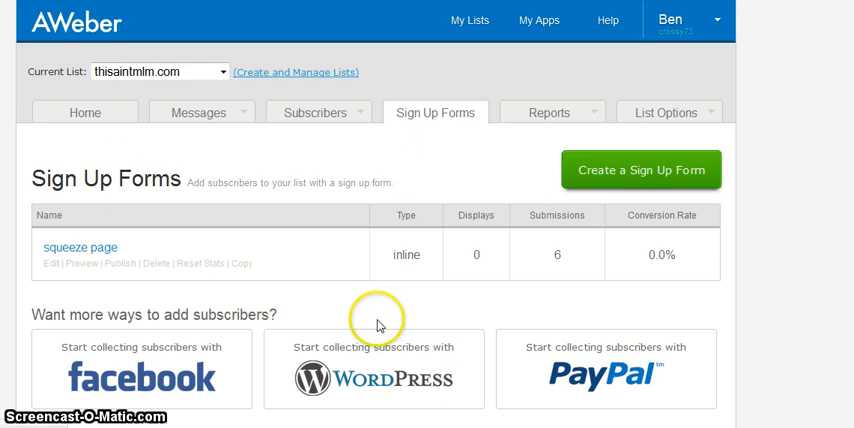
pyautogui.moveTo(304, 176)
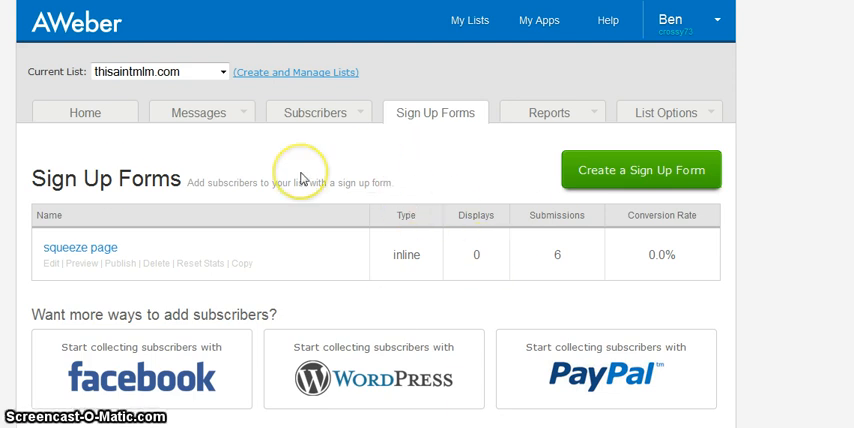
pyautogui.moveTo(380, 270)
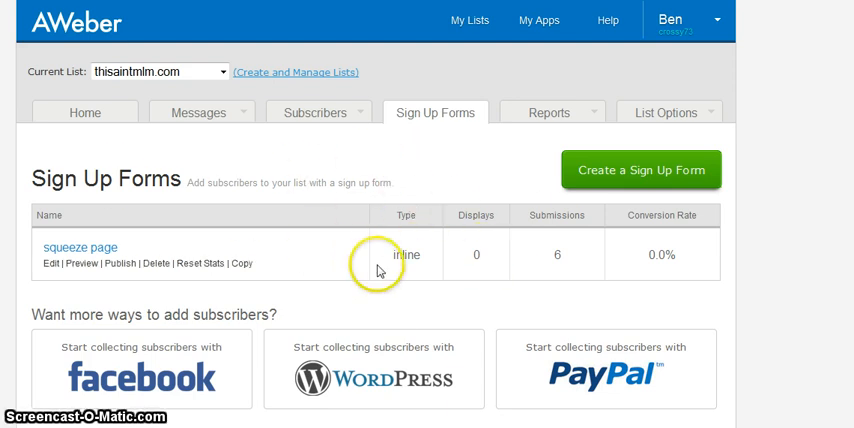
pyautogui.moveTo(204, 118)
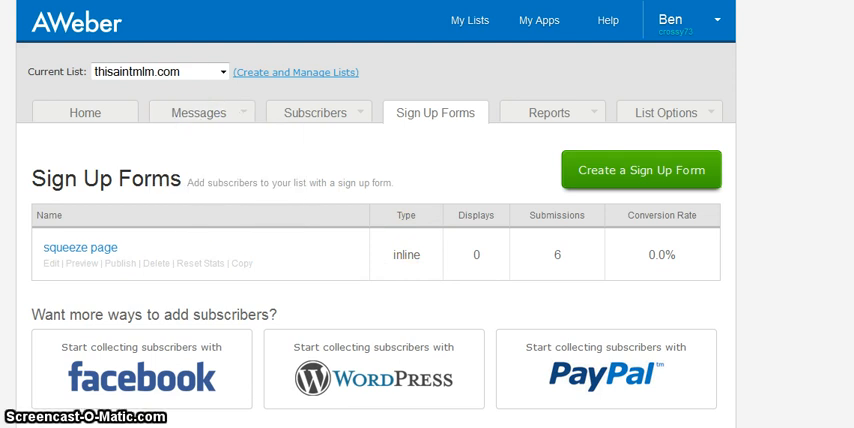
pyautogui.moveTo(482, 380)
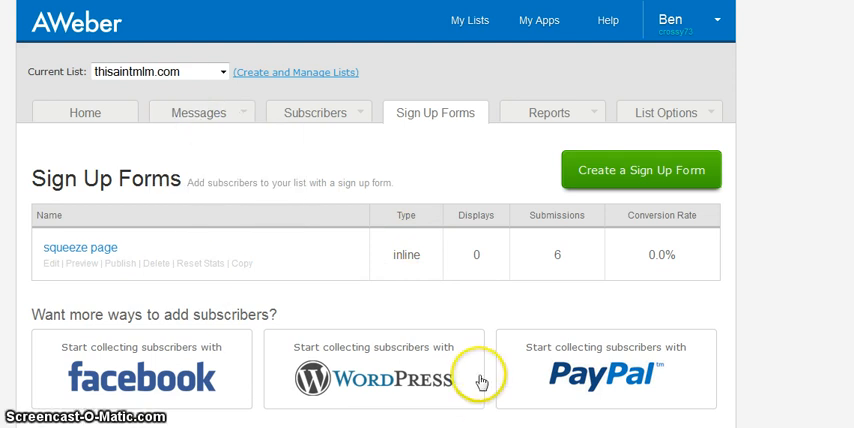
pyautogui.moveTo(474, 88)
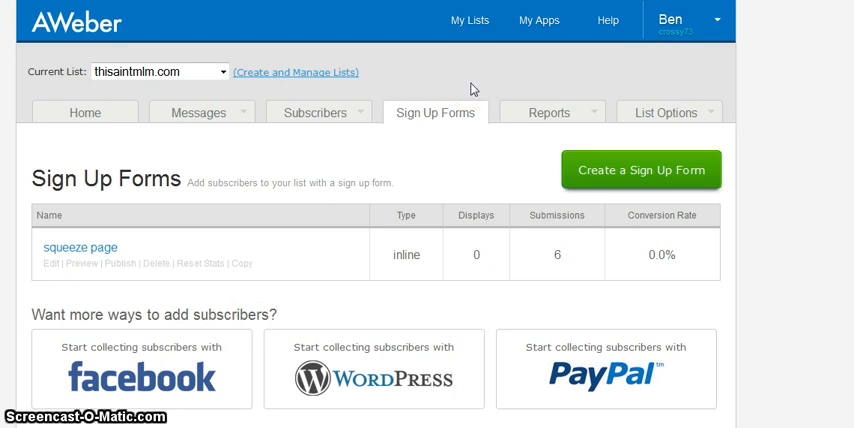
pyautogui.moveTo(386, 202)
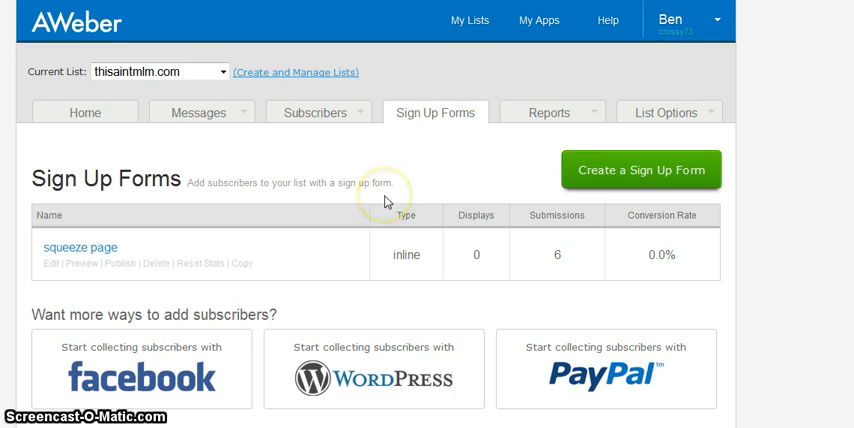
pyautogui.moveTo(388, 166)
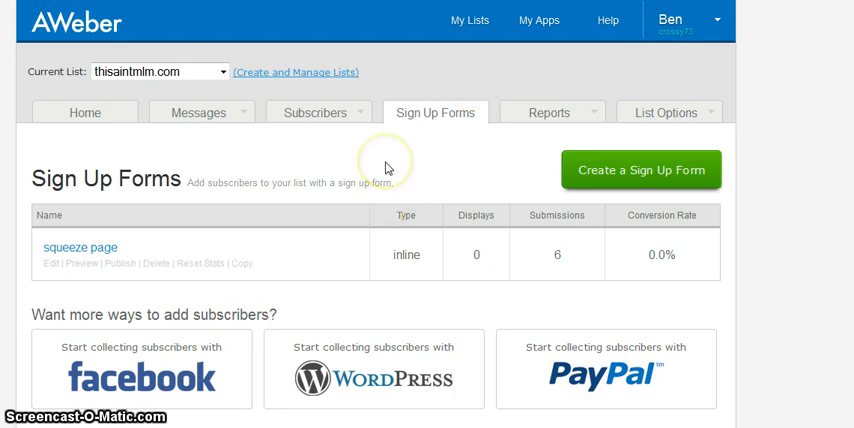
pyautogui.moveTo(388, 168)
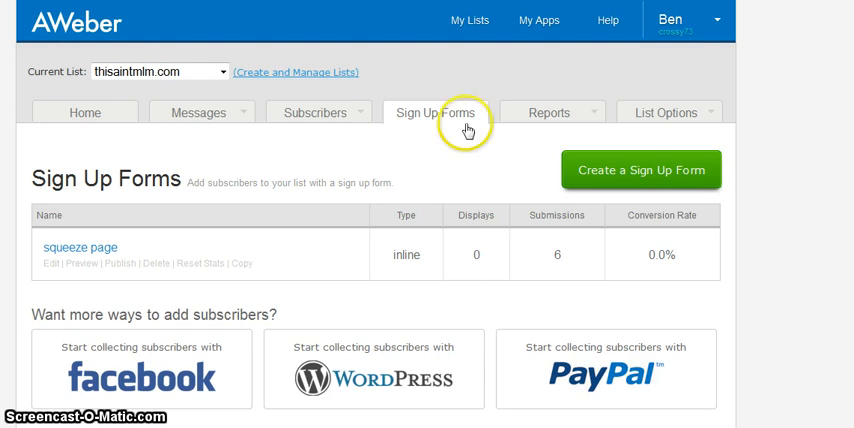
pyautogui.moveTo(184, 246)
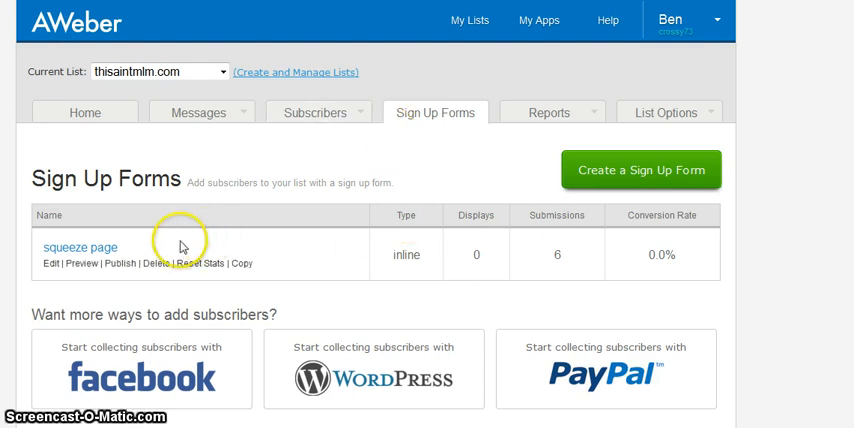
pyautogui.moveTo(320, 152)
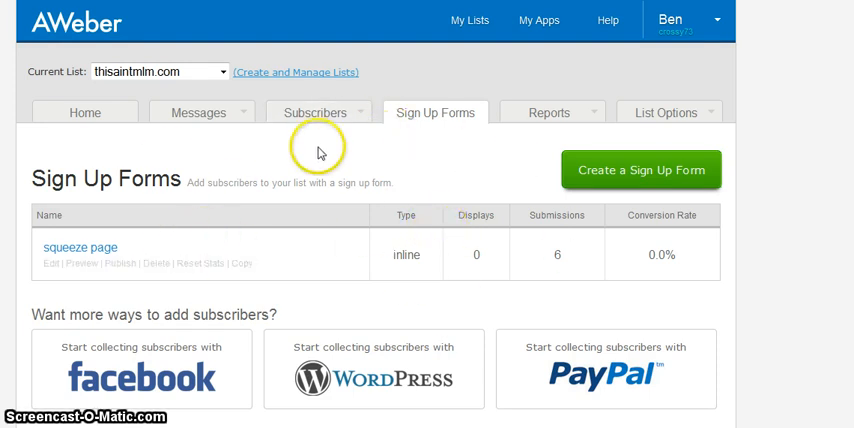
pyautogui.moveTo(340, 160)
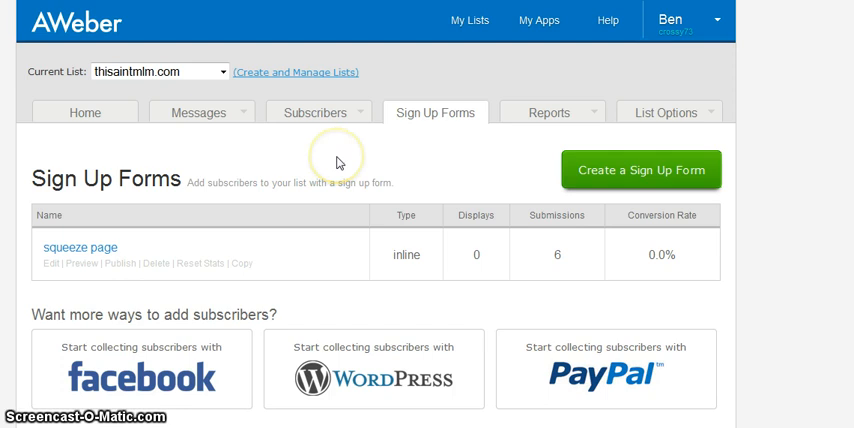
pyautogui.moveTo(332, 156)
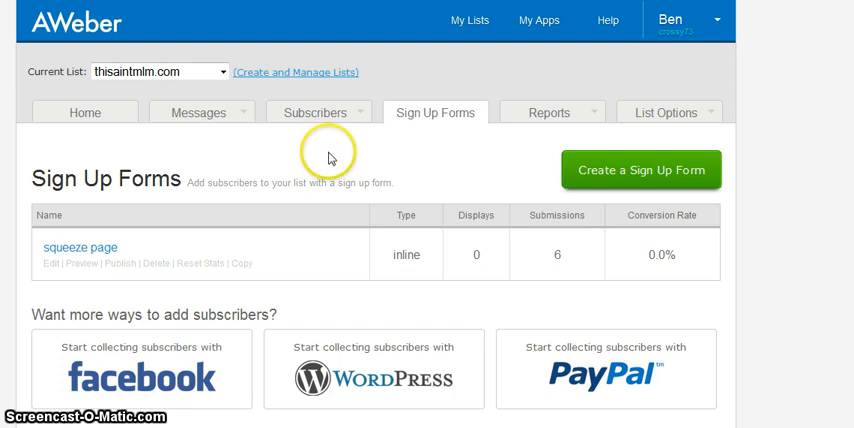
pyautogui.moveTo(340, 170)
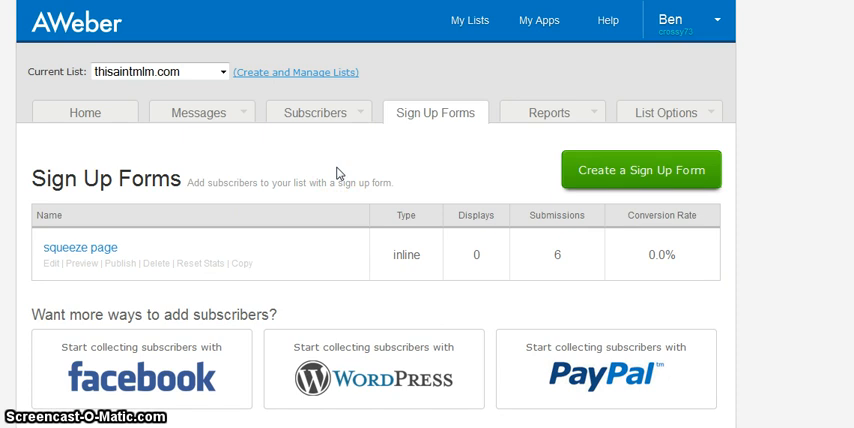
pyautogui.moveTo(384, 204)
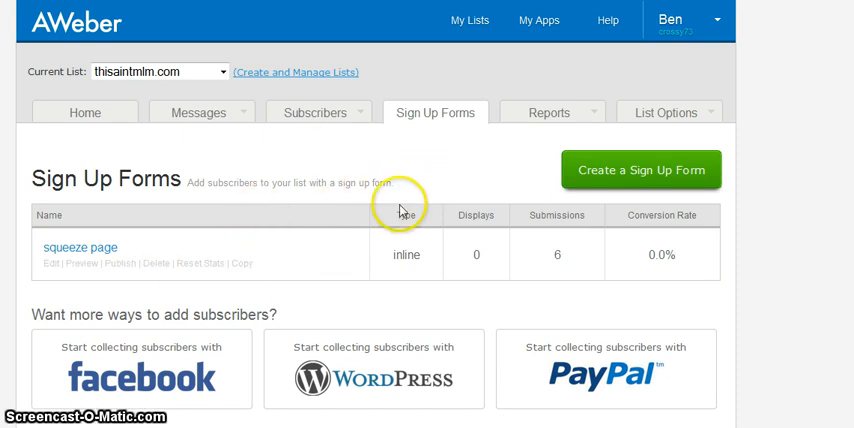
pyautogui.moveTo(390, 298)
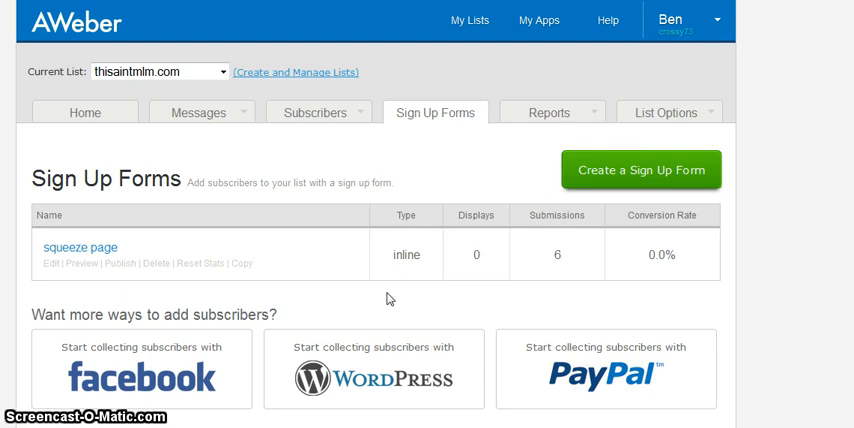